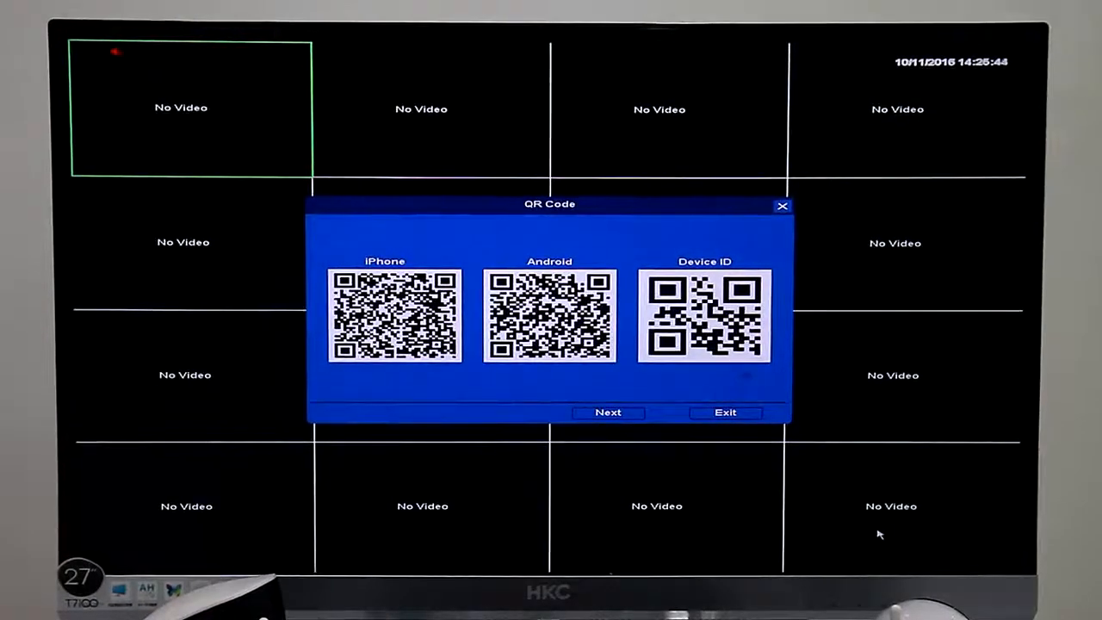
pyautogui.moveTo(552, 427)
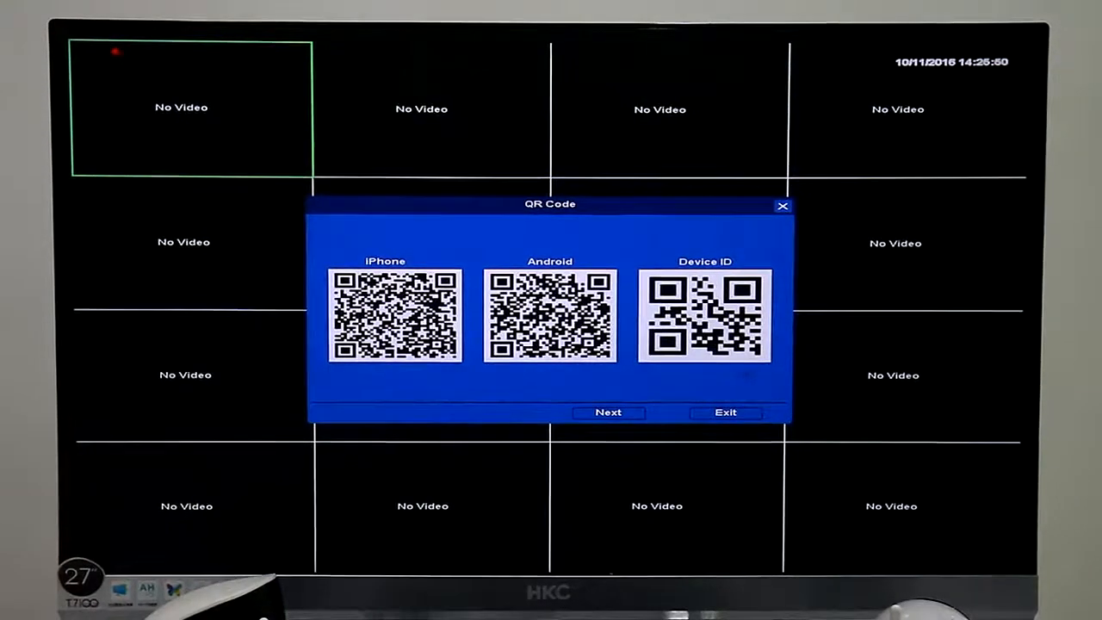
pyautogui.moveTo(479, 227)
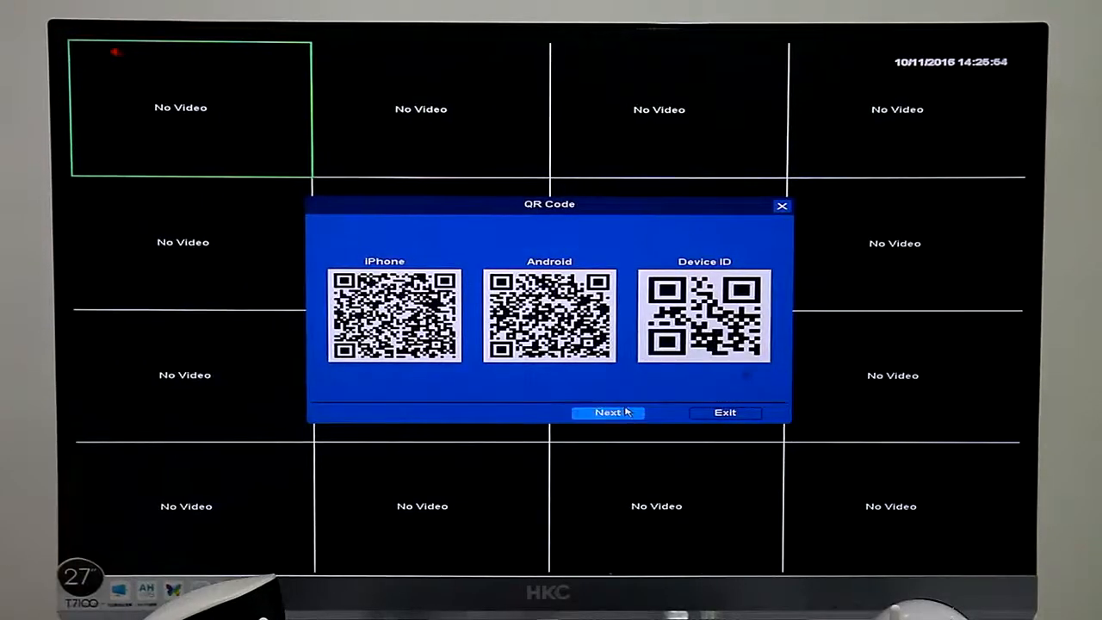
# Step: Advance past the QR Code and General pages, keeping English, to the Edit User step
pyautogui.click(607, 413)
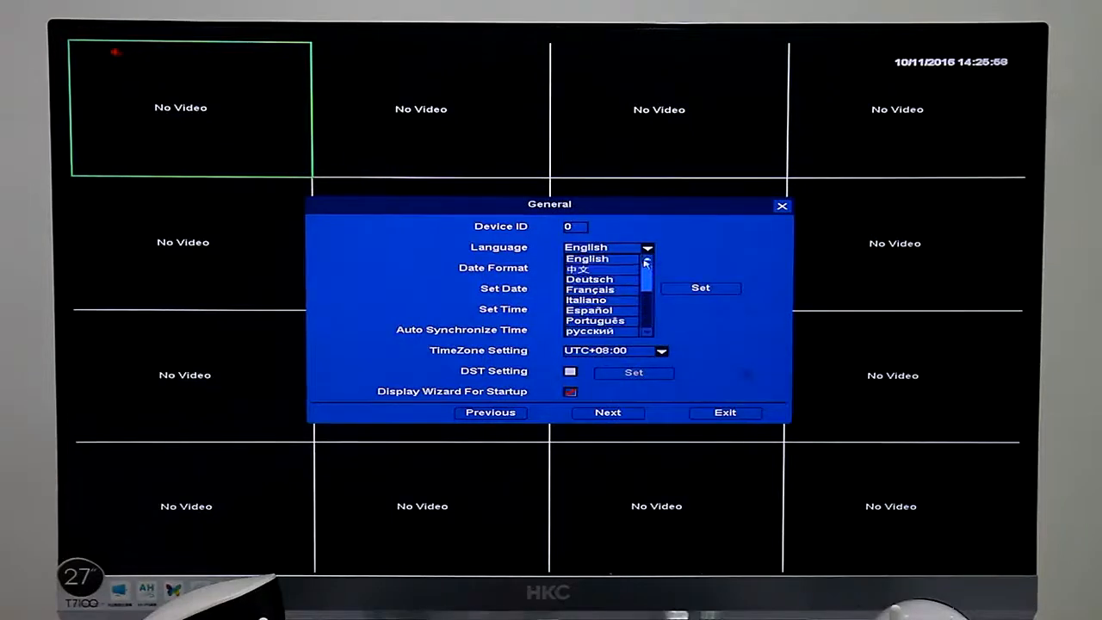
pyautogui.click(606, 413)
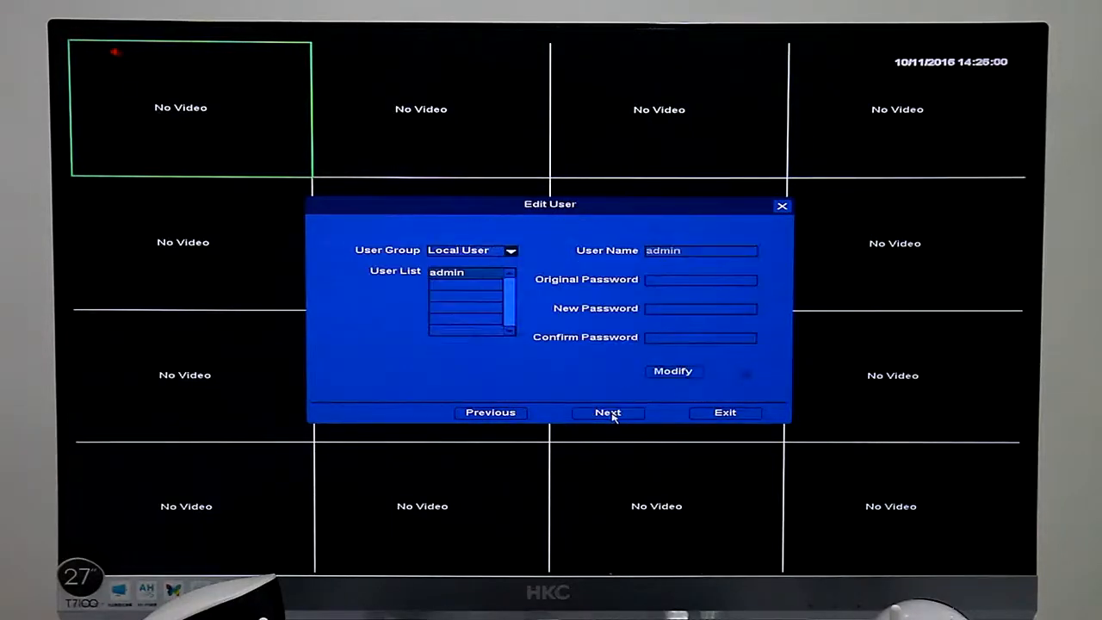
# Step: Enter the admin's current password, then a new password and its confirmation with the on-screen keyboard
pyautogui.click(699, 279)
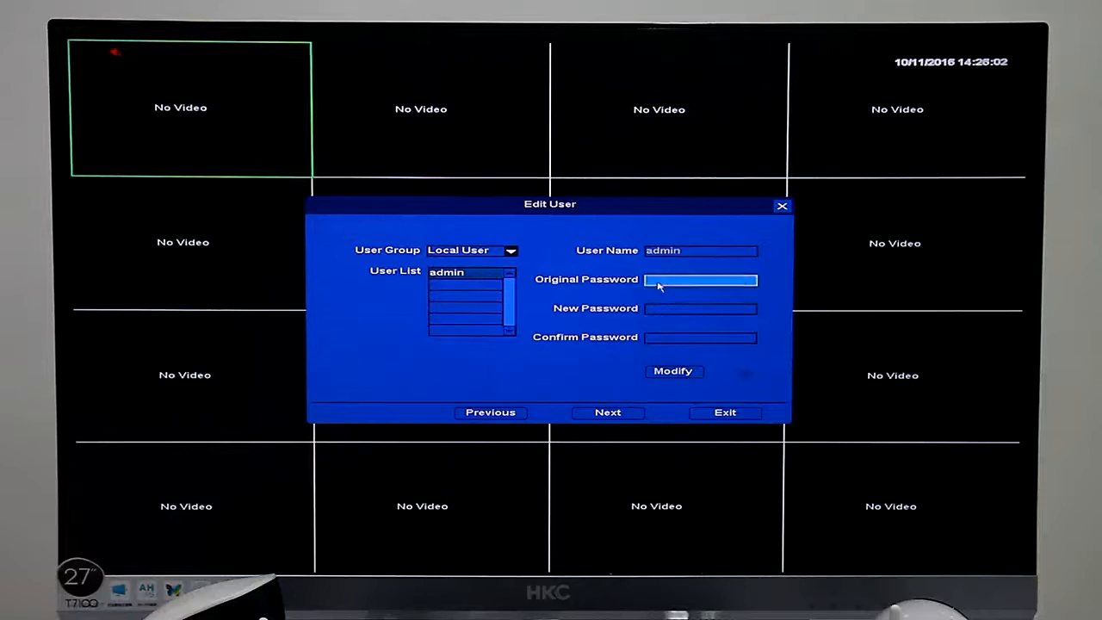
pyautogui.click(699, 308)
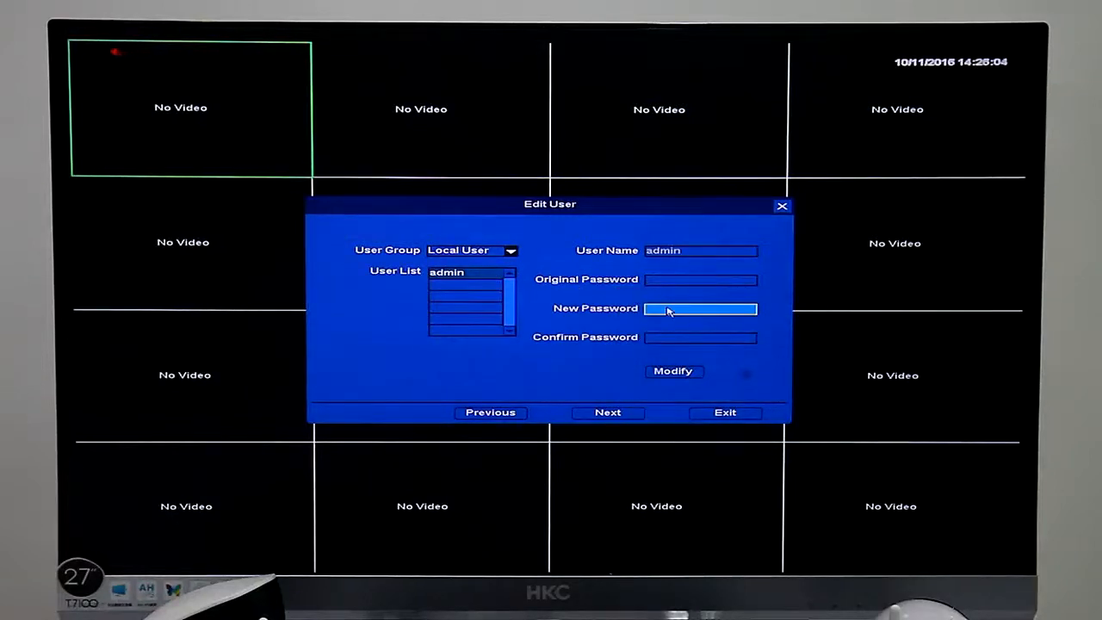
pyautogui.click(698, 308)
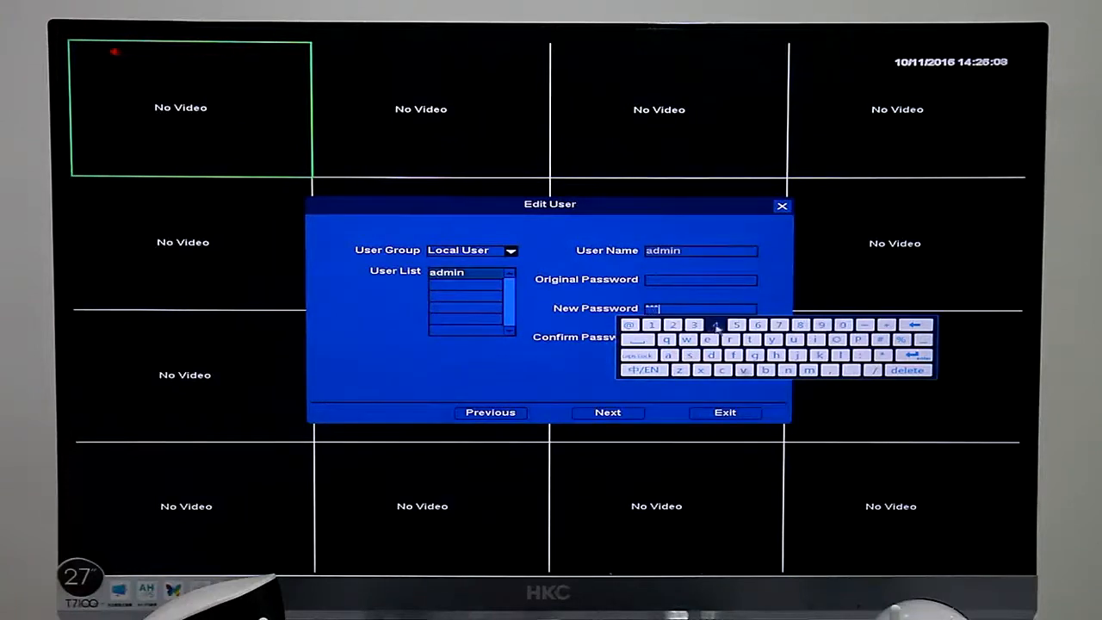
pyautogui.click(736, 324)
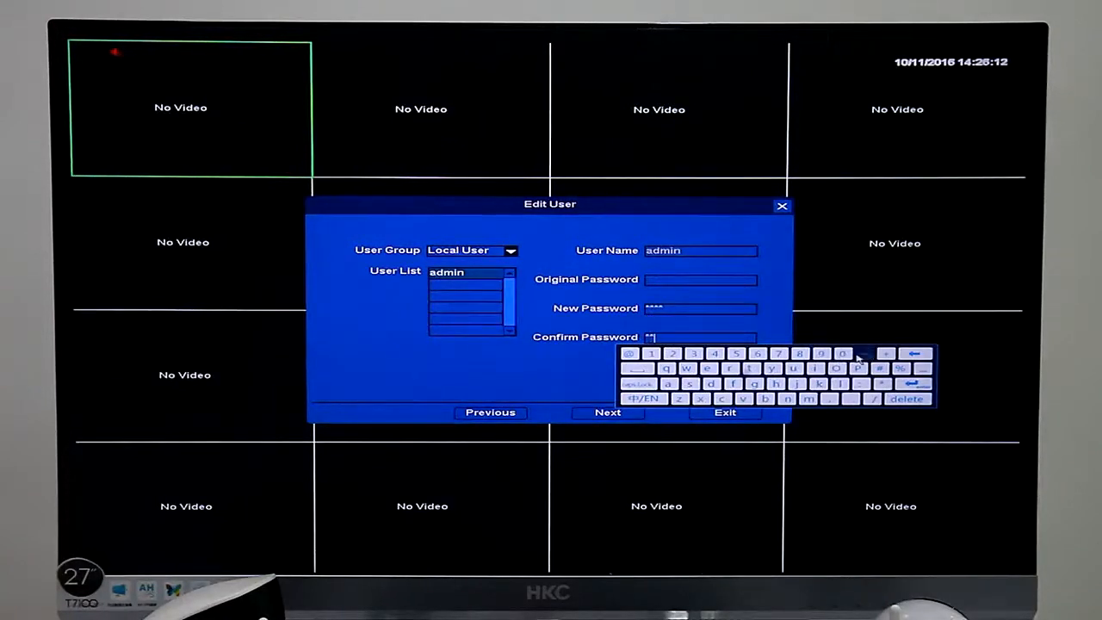
pyautogui.click(716, 353)
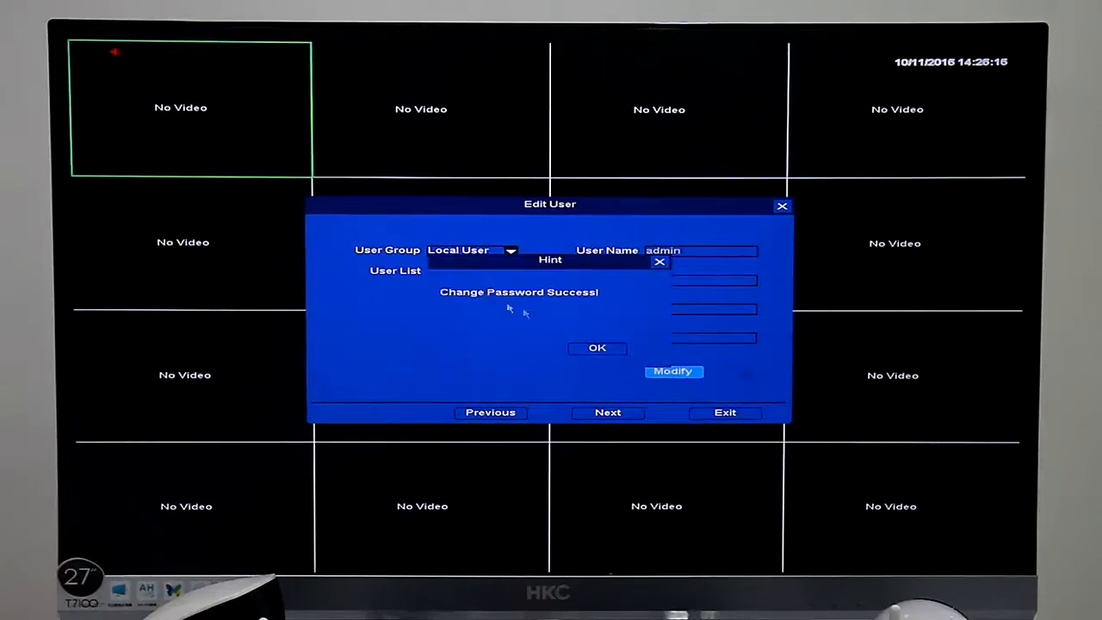
# Step: Acknowledge the password-changed hint and continue to the DHCP network settings
pyautogui.click(596, 347)
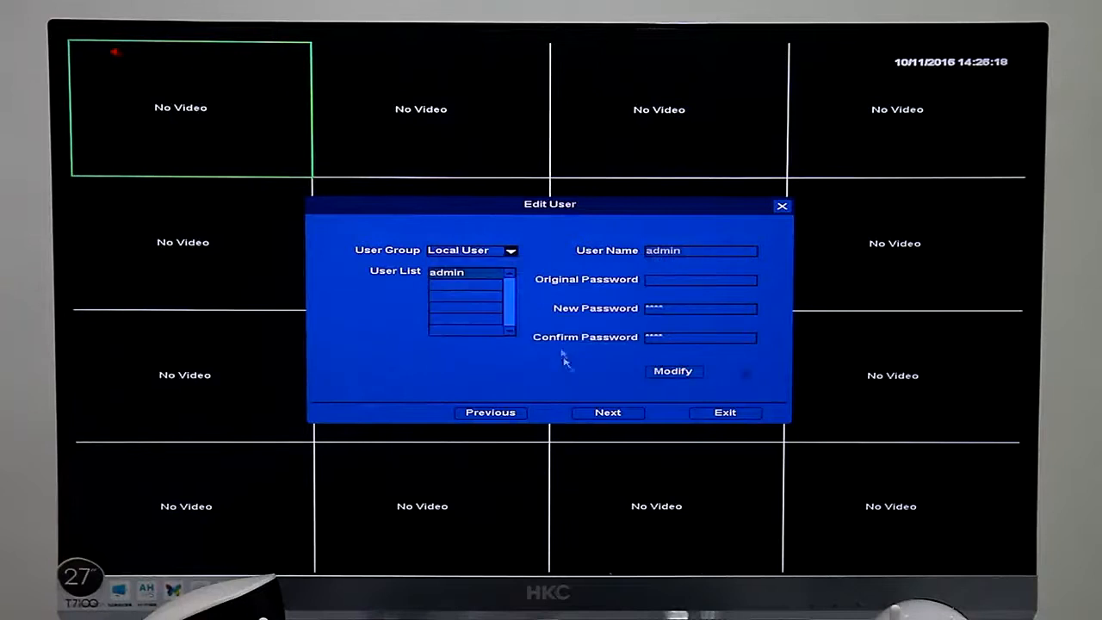
pyautogui.click(606, 411)
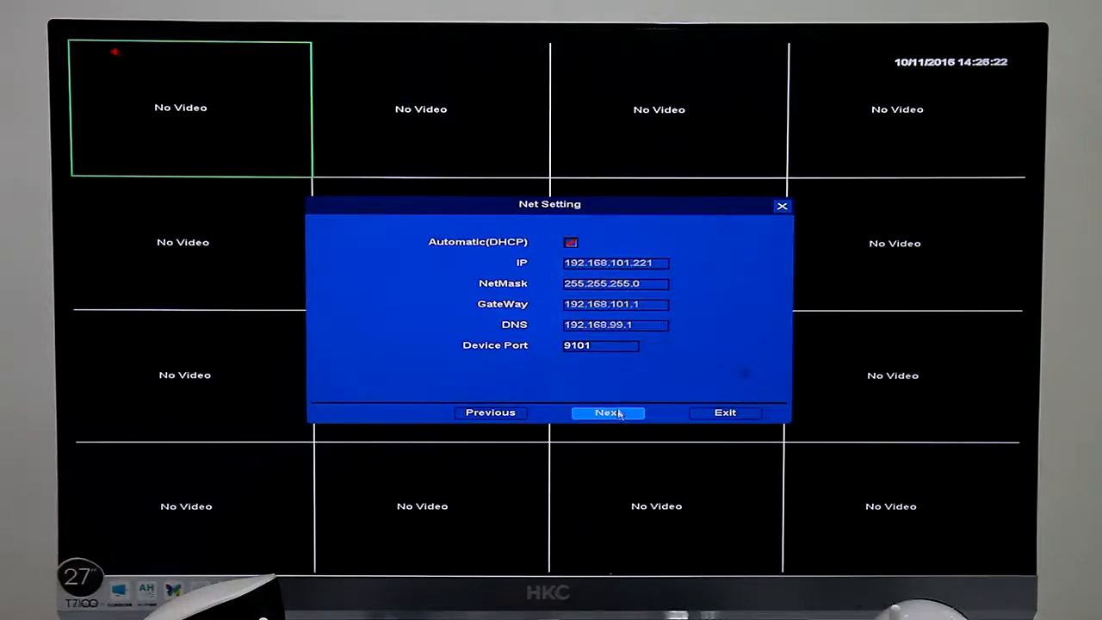
# Step: Accept the DHCP network settings, search for IP cameras and add all four as channels
pyautogui.click(608, 413)
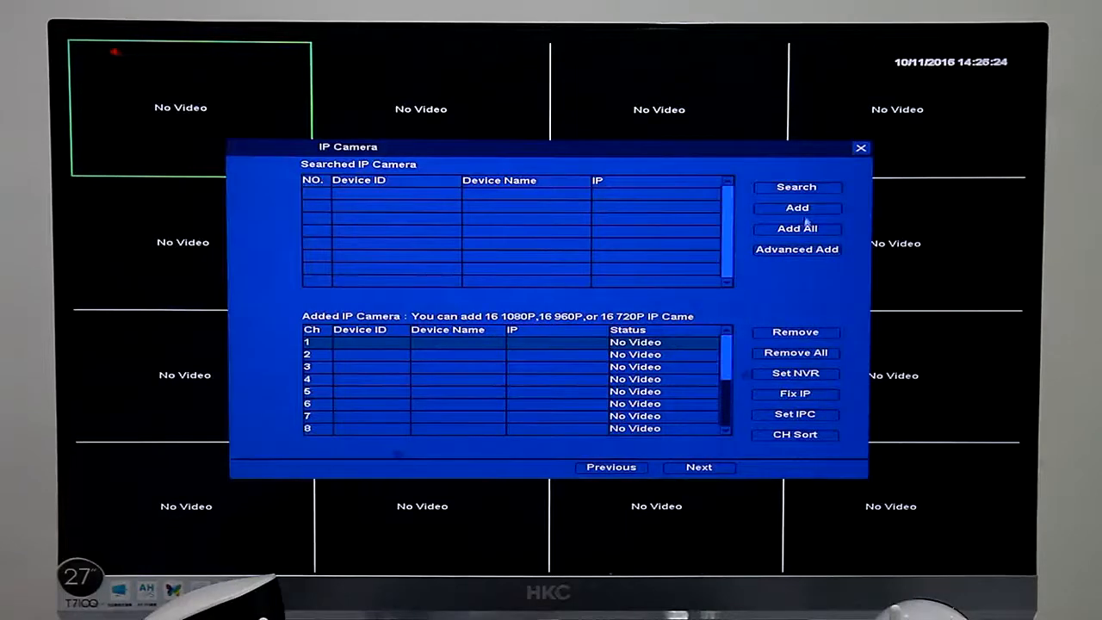
pyautogui.click(795, 186)
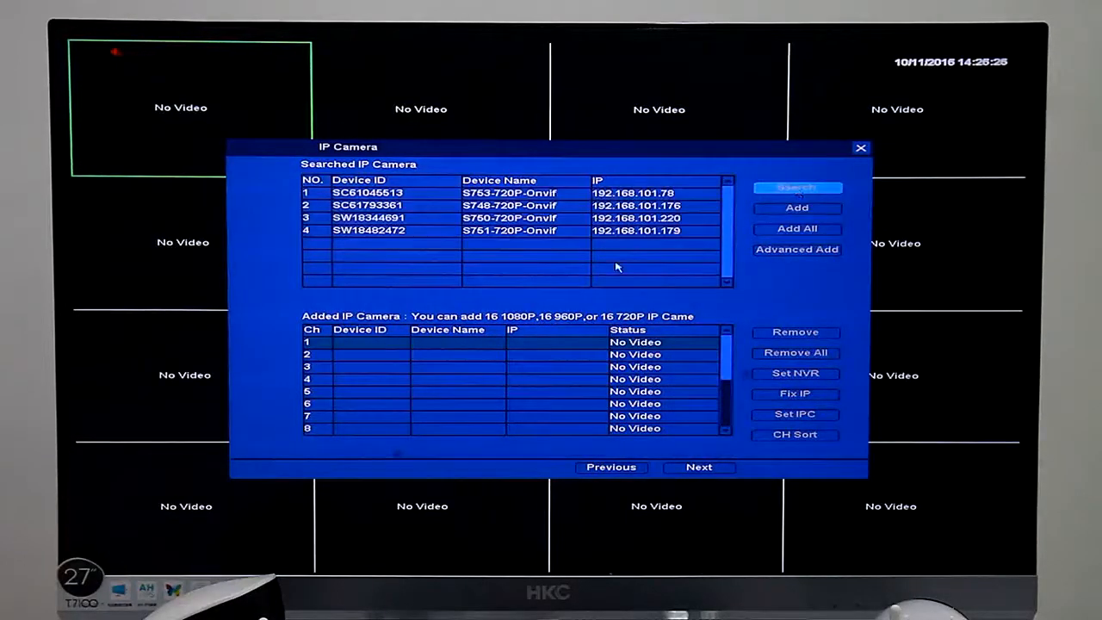
pyautogui.moveTo(533, 248)
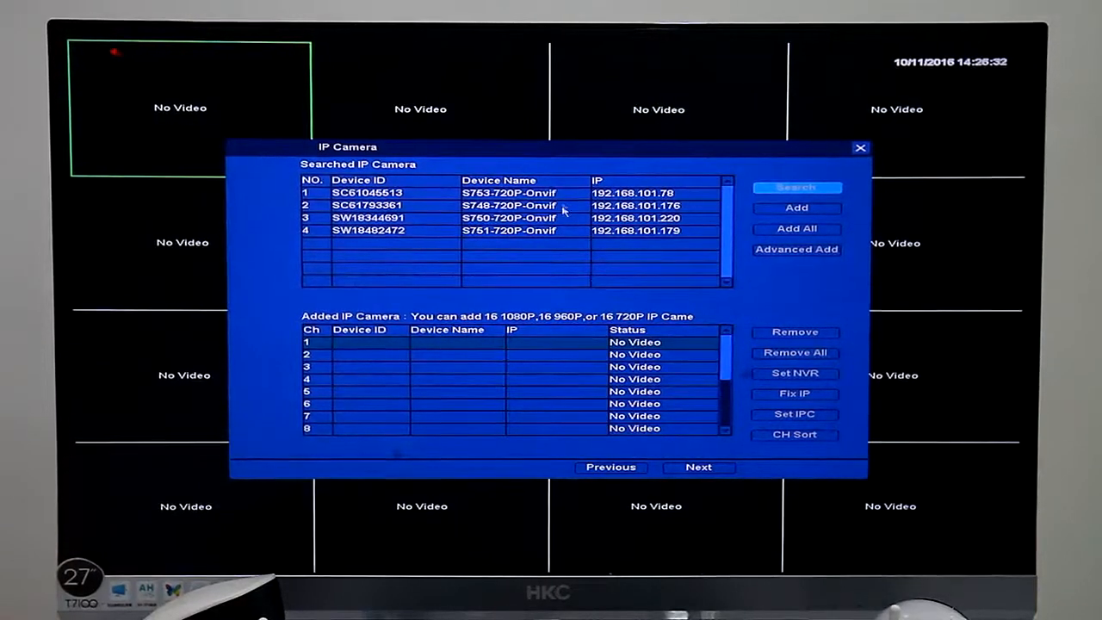
pyautogui.click(795, 186)
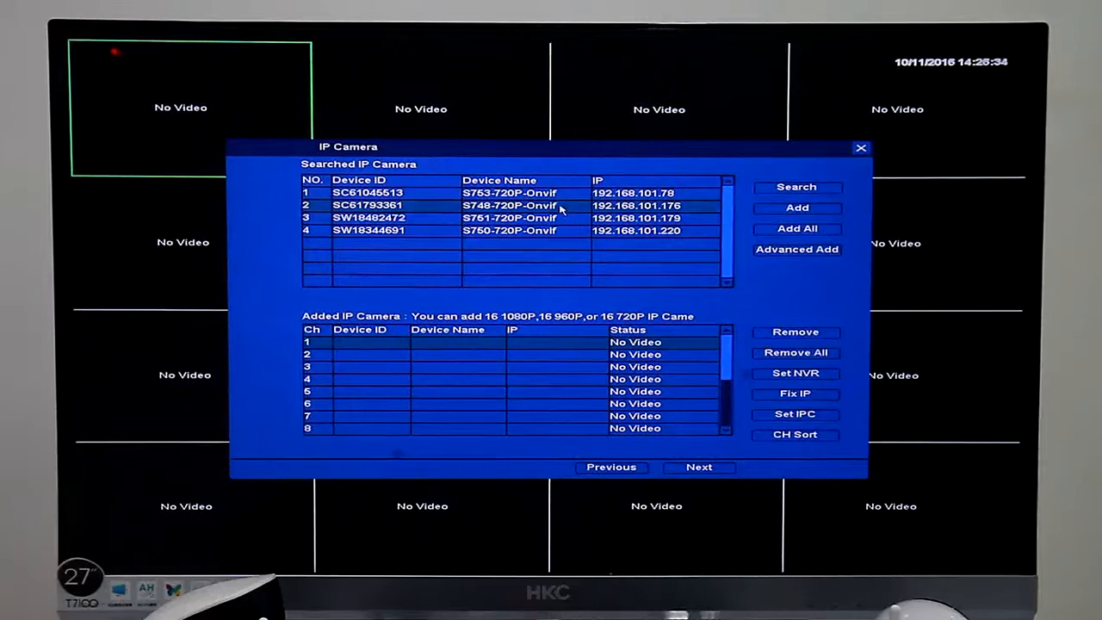
pyautogui.click(795, 227)
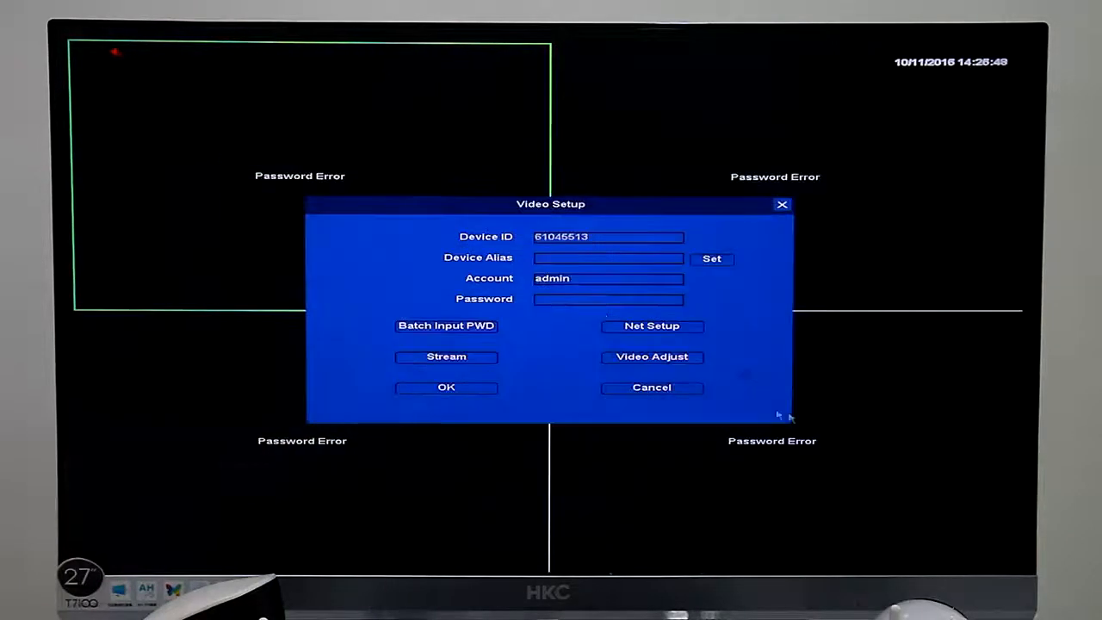
# Step: Enter and apply the password in each camera's Video Setup dialog so the live feeds appear
pyautogui.click(608, 299)
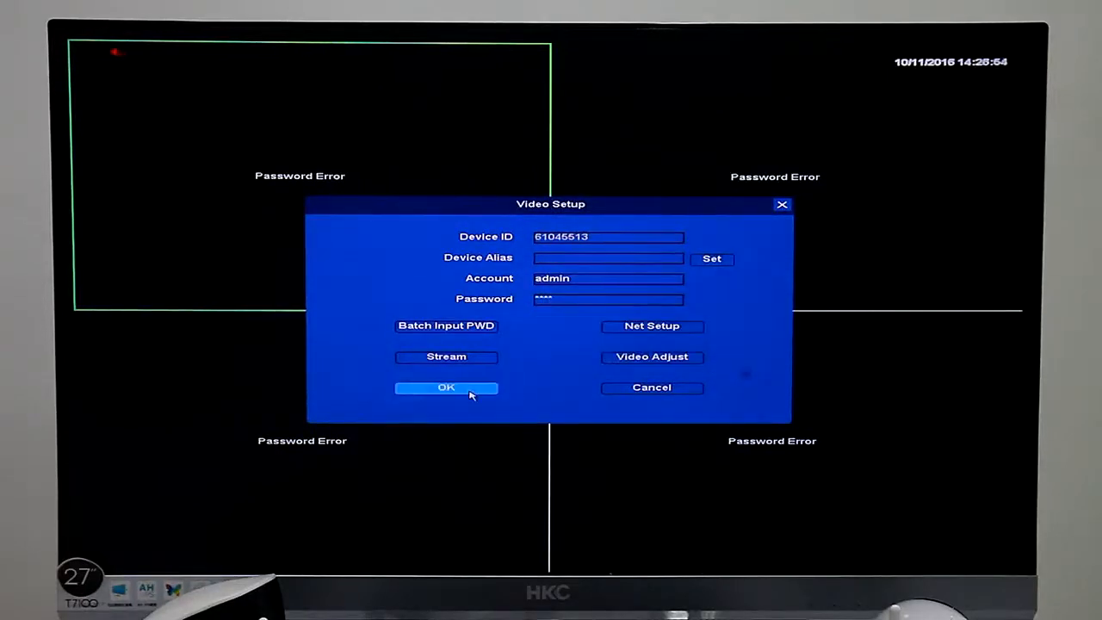
pyautogui.click(446, 387)
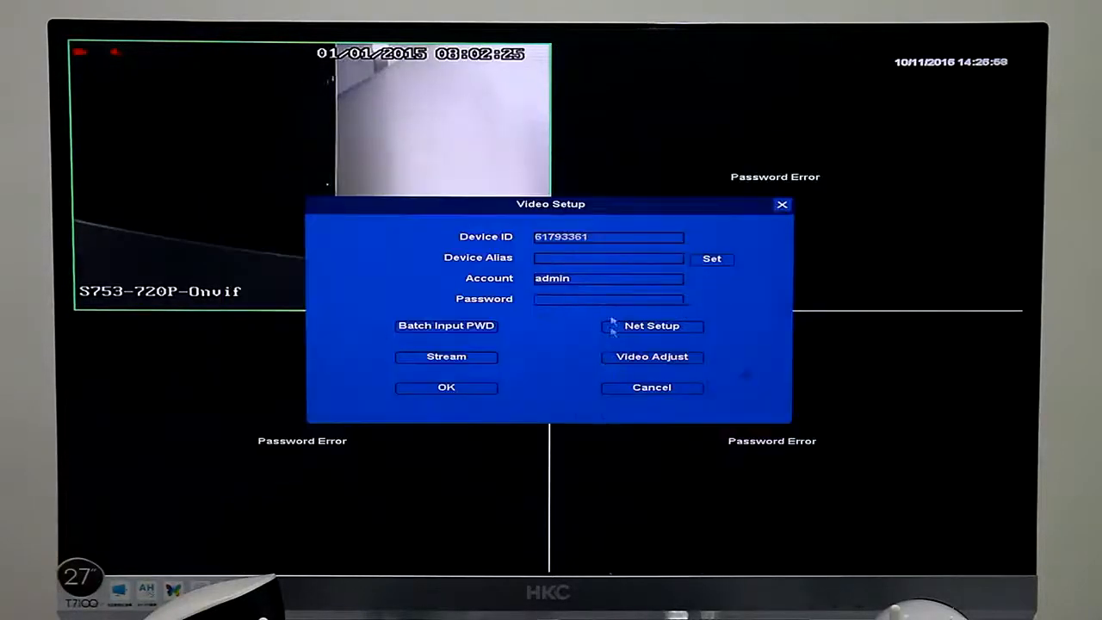
pyautogui.click(610, 299)
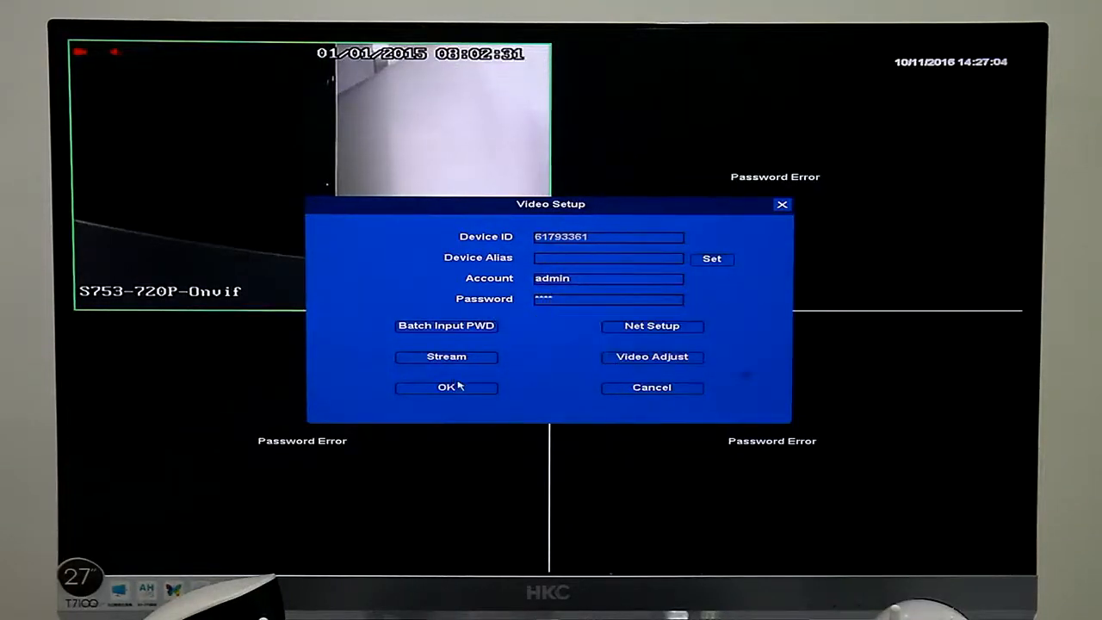
pyautogui.click(446, 386)
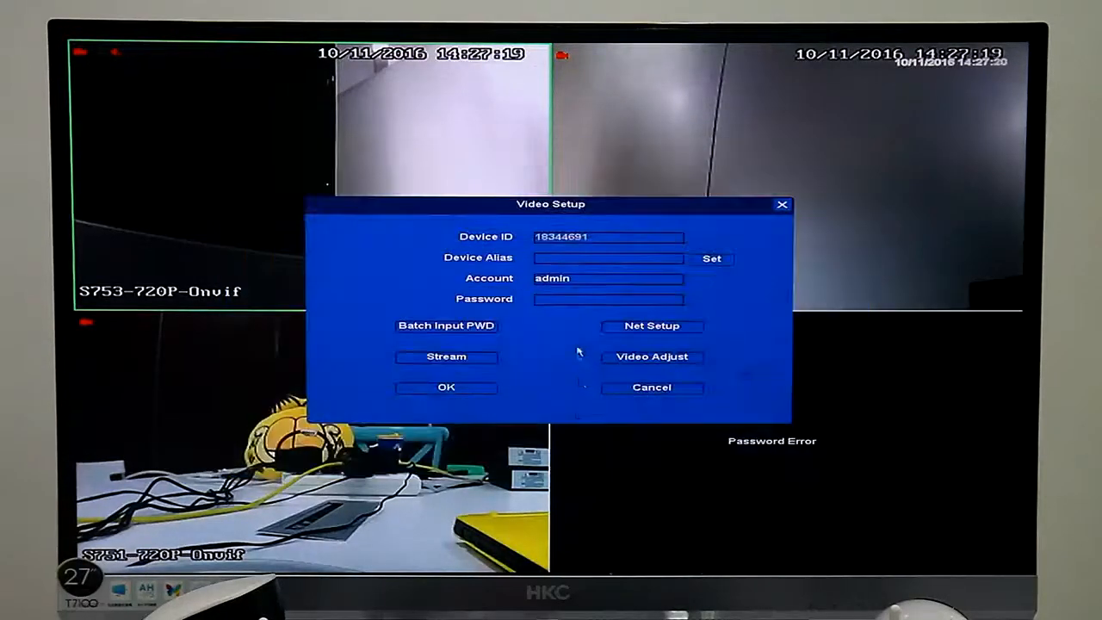
pyautogui.click(607, 299)
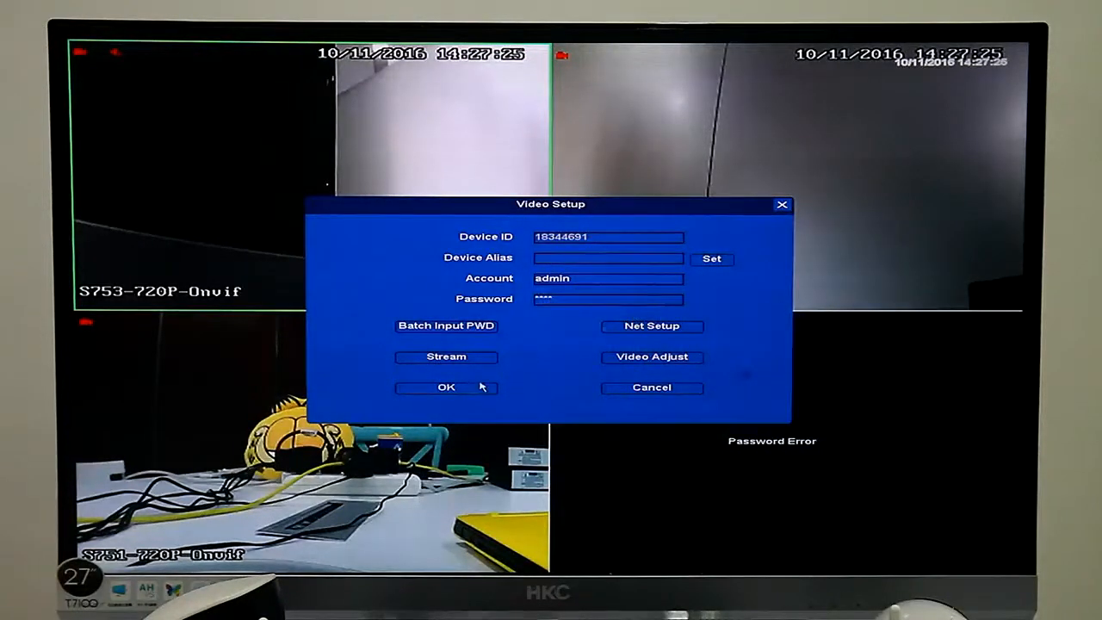
pyautogui.click(446, 386)
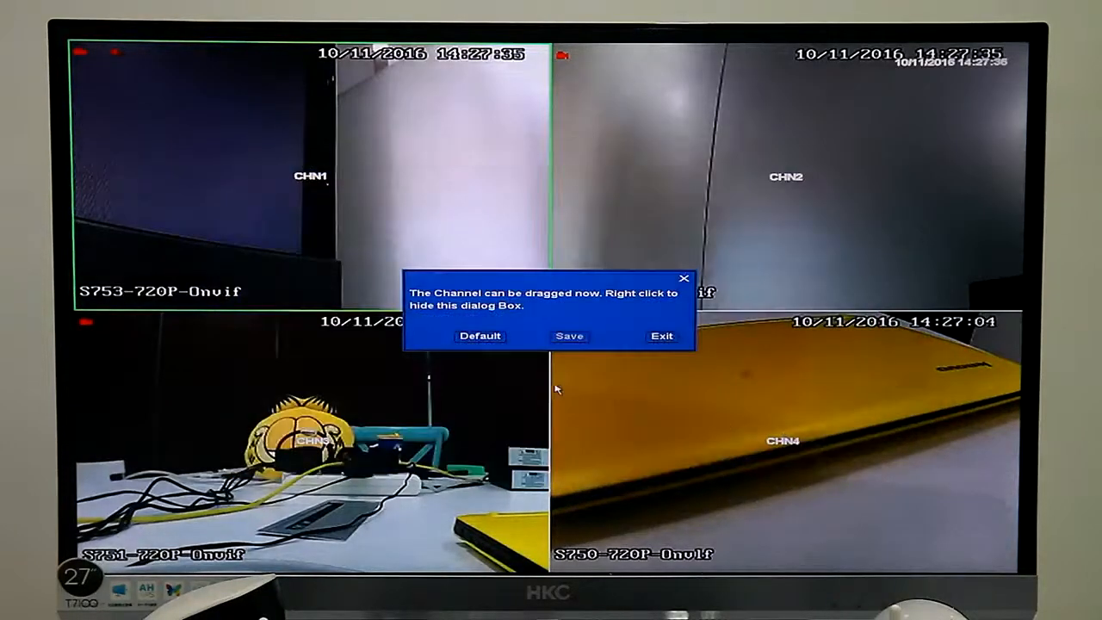
pyautogui.moveTo(754, 241)
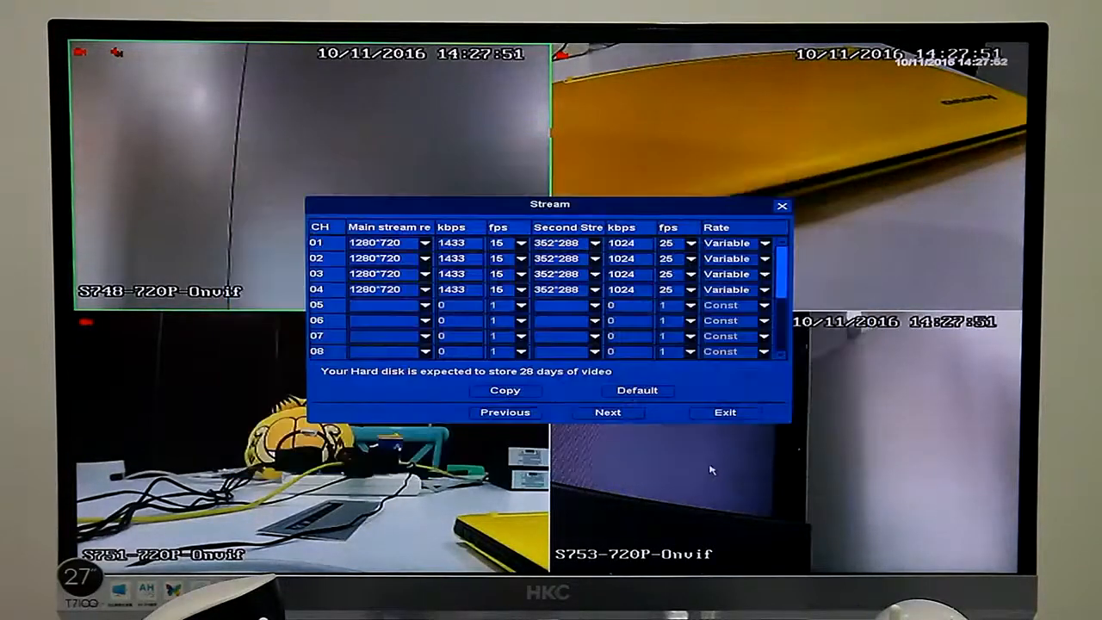
# Step: Review channel 01's main stream resolution and frame rate choices without changing them
pyautogui.click(387, 240)
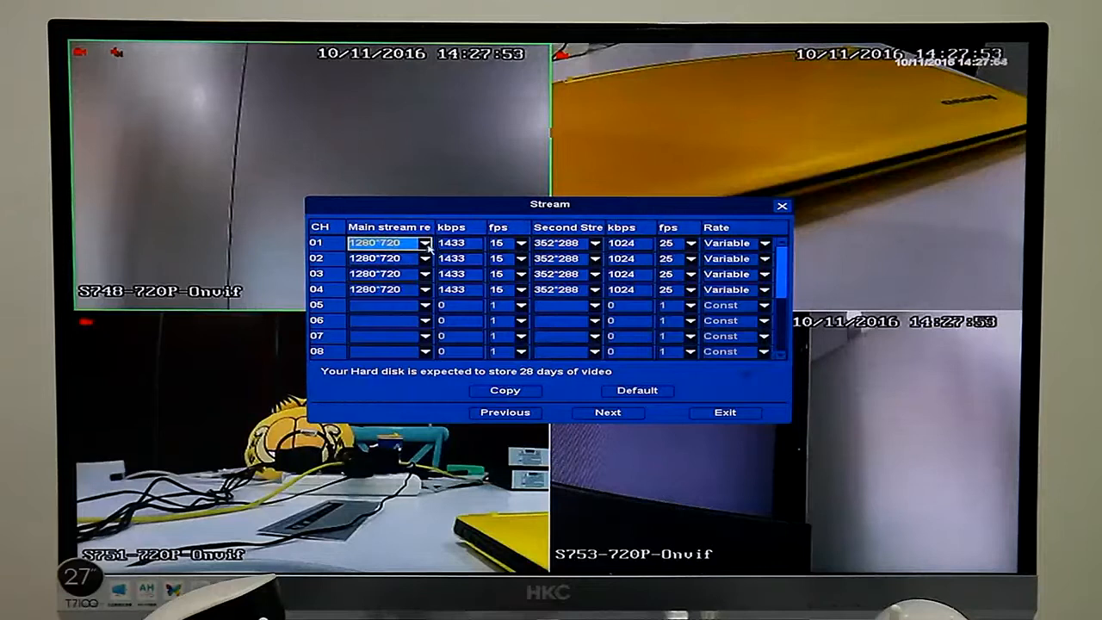
pyautogui.click(506, 242)
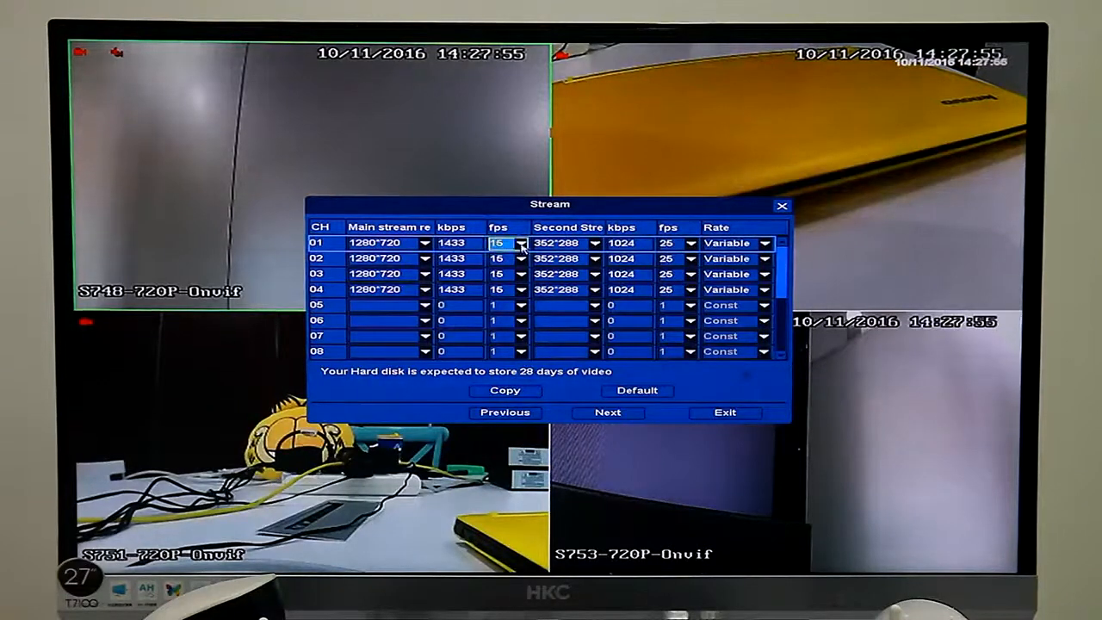
pyautogui.click(519, 242)
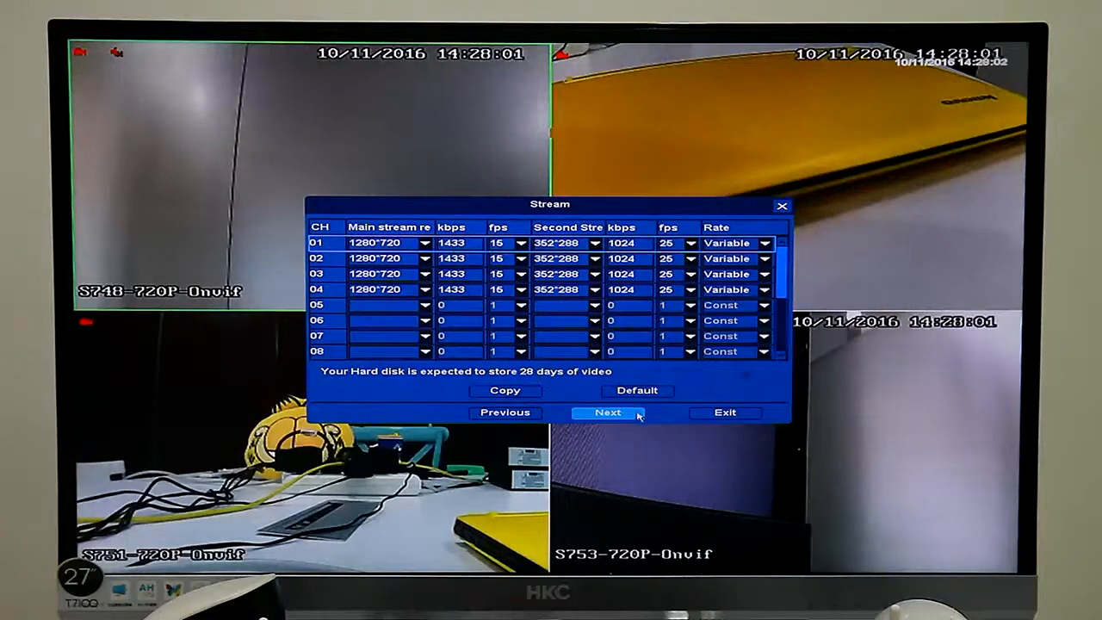
# Step: Keep the shown stream settings and move on to the sign-in prompt over the live view
pyautogui.click(606, 414)
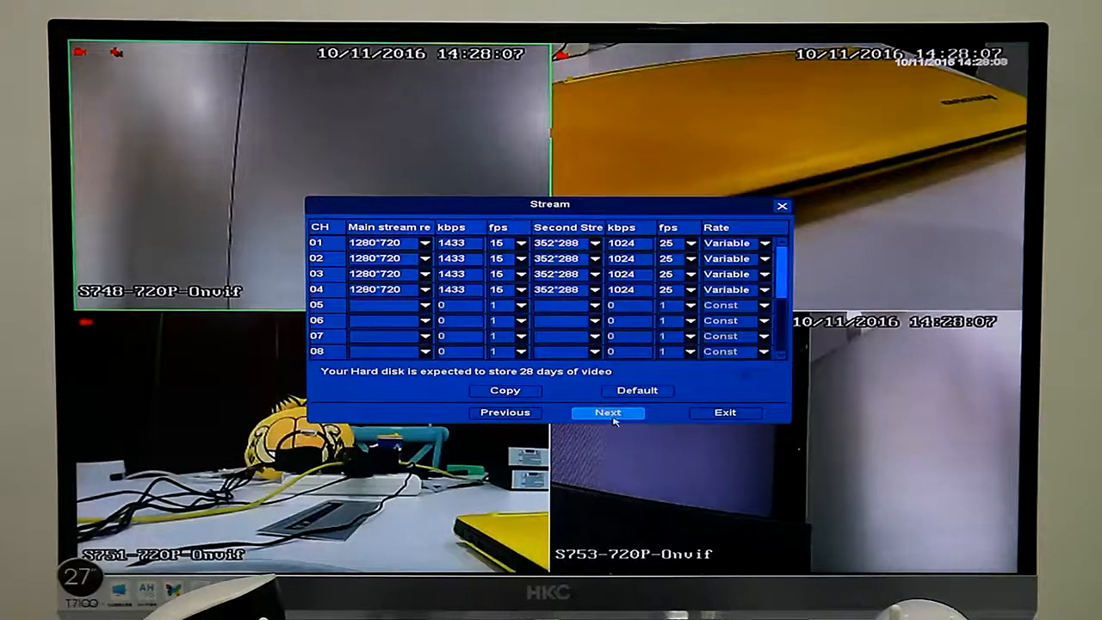
pyautogui.click(723, 413)
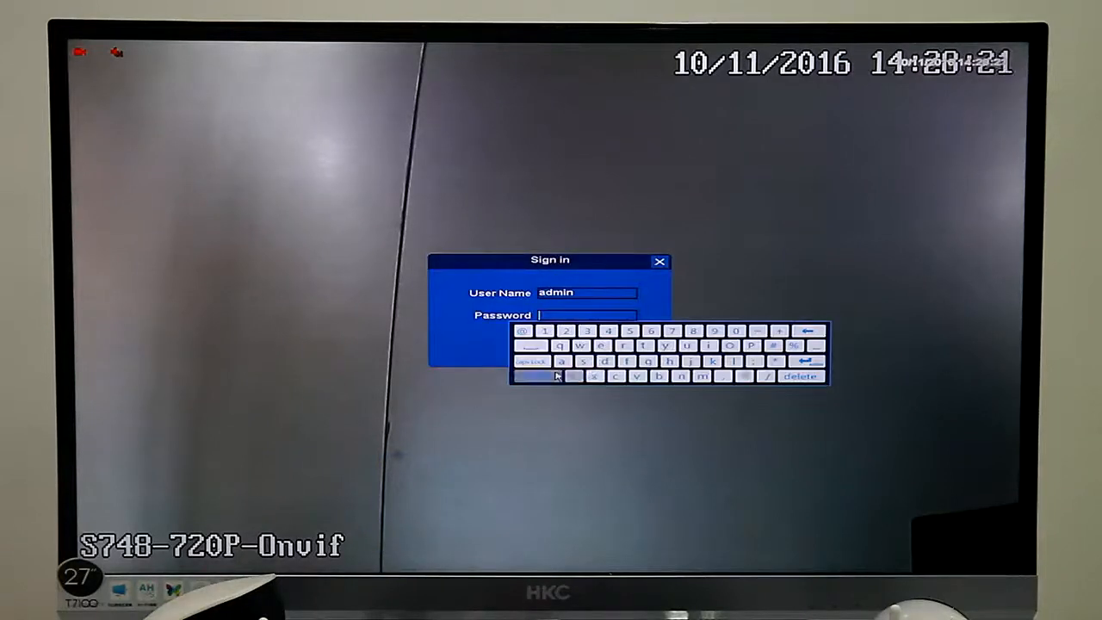
# Step: Sign in as the administrator with the admin password
pyautogui.click(691, 330)
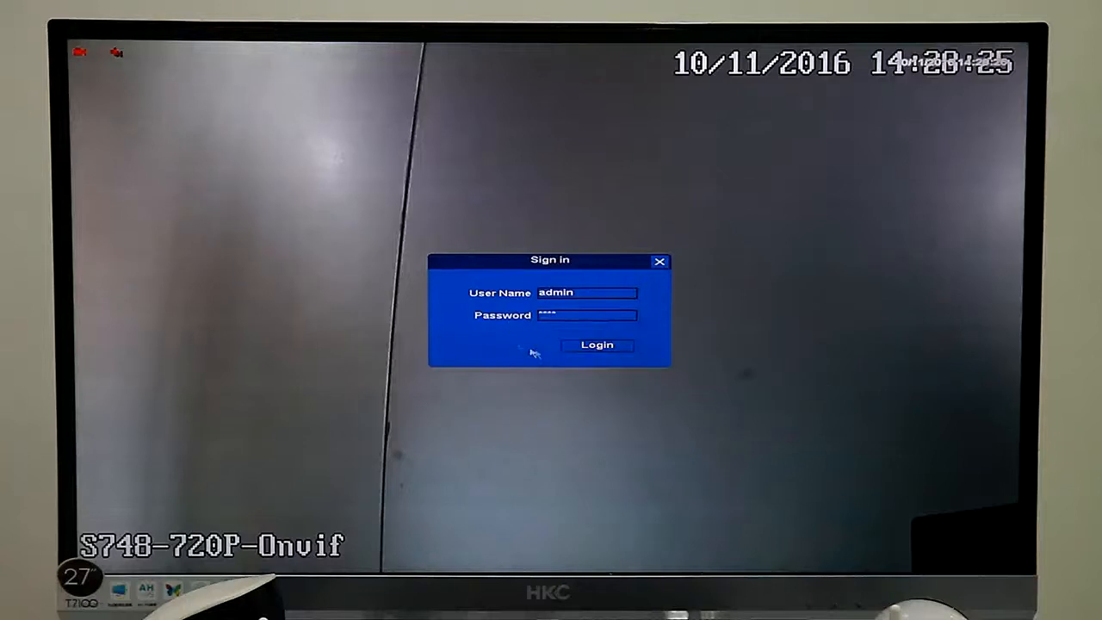
pyautogui.click(596, 345)
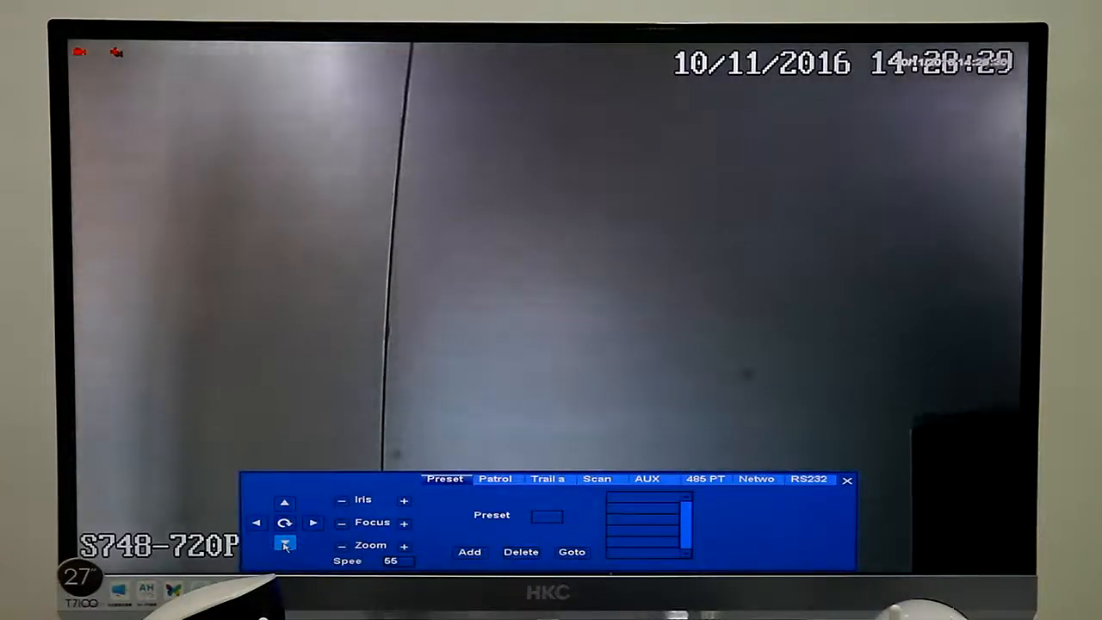
# Step: Pan the single displayed camera to a new viewing angle with the PTZ arrows
pyautogui.click(284, 544)
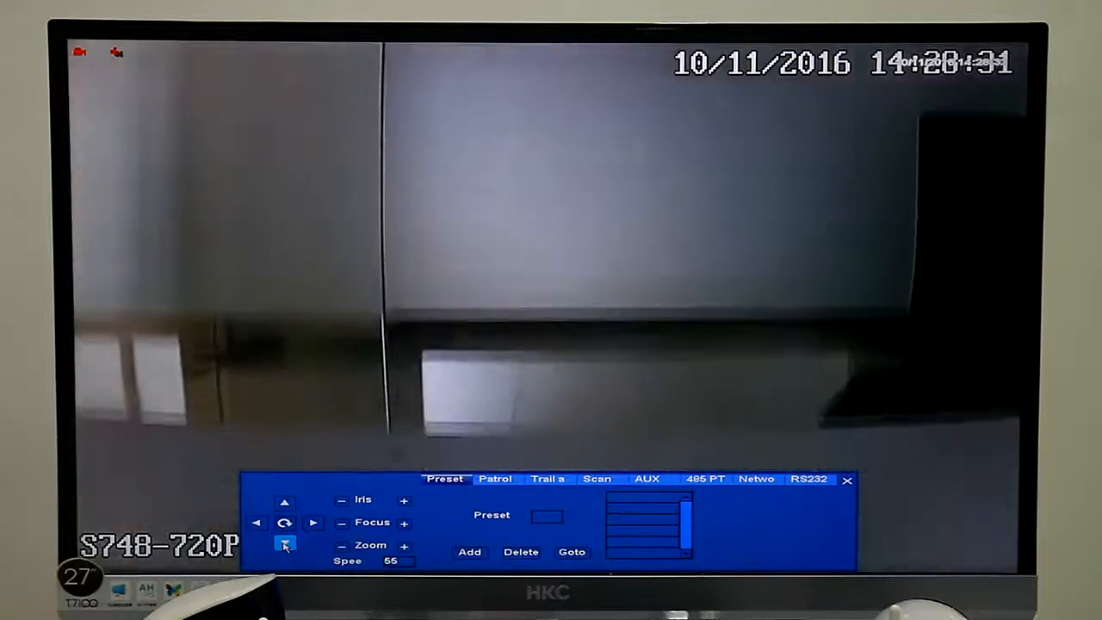
pyautogui.click(284, 544)
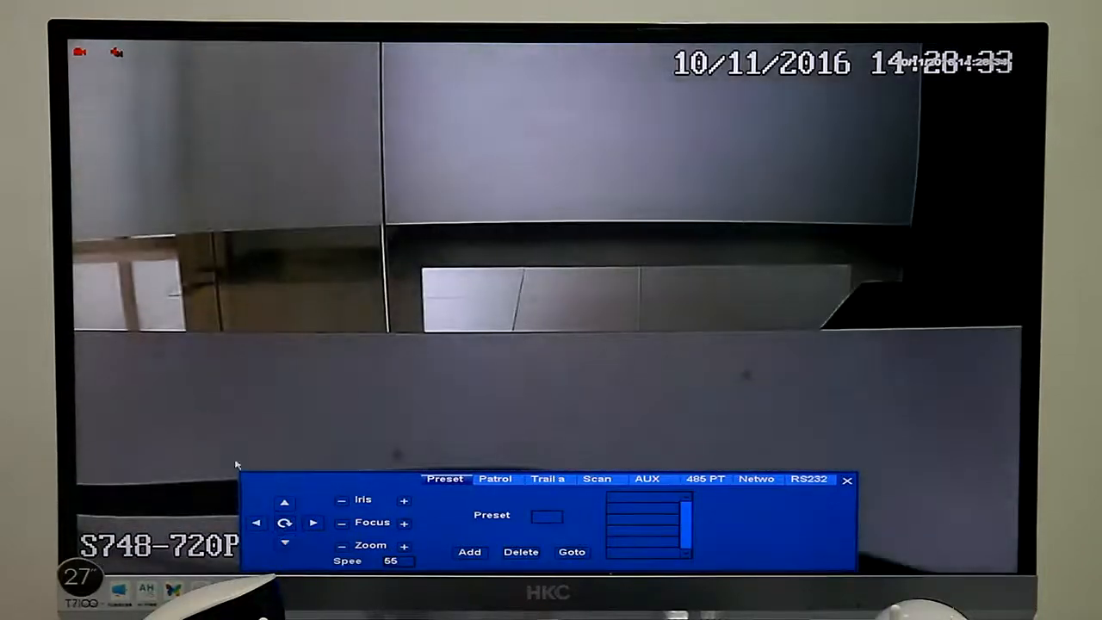
pyautogui.click(847, 480)
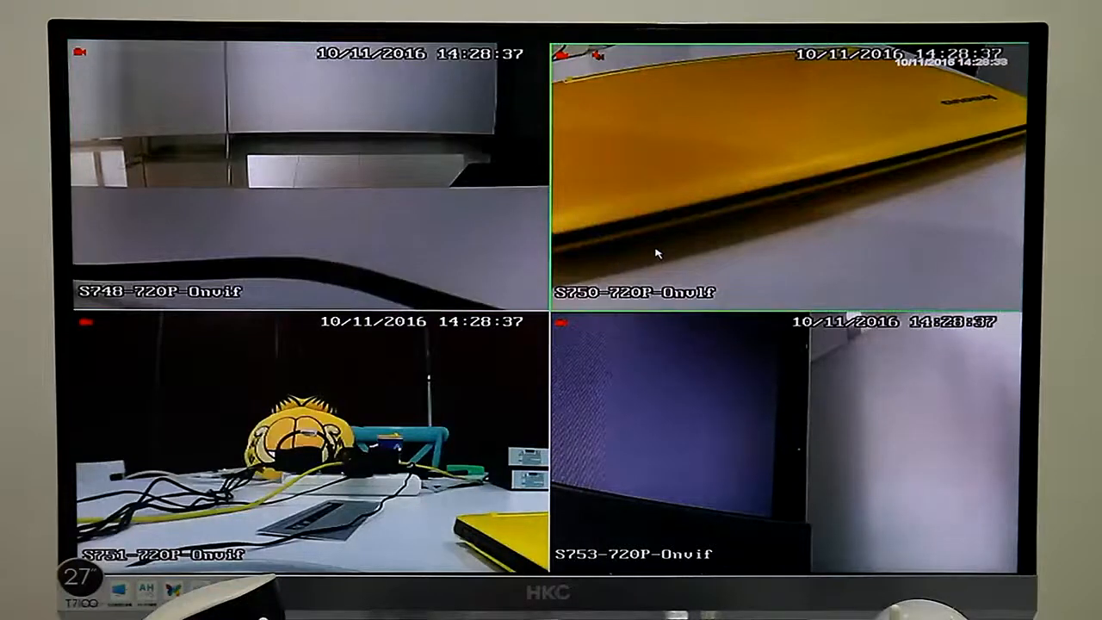
# Step: Toggle the video area back to the four-camera 2x2 grid view
pyautogui.doubleClick(783, 172)
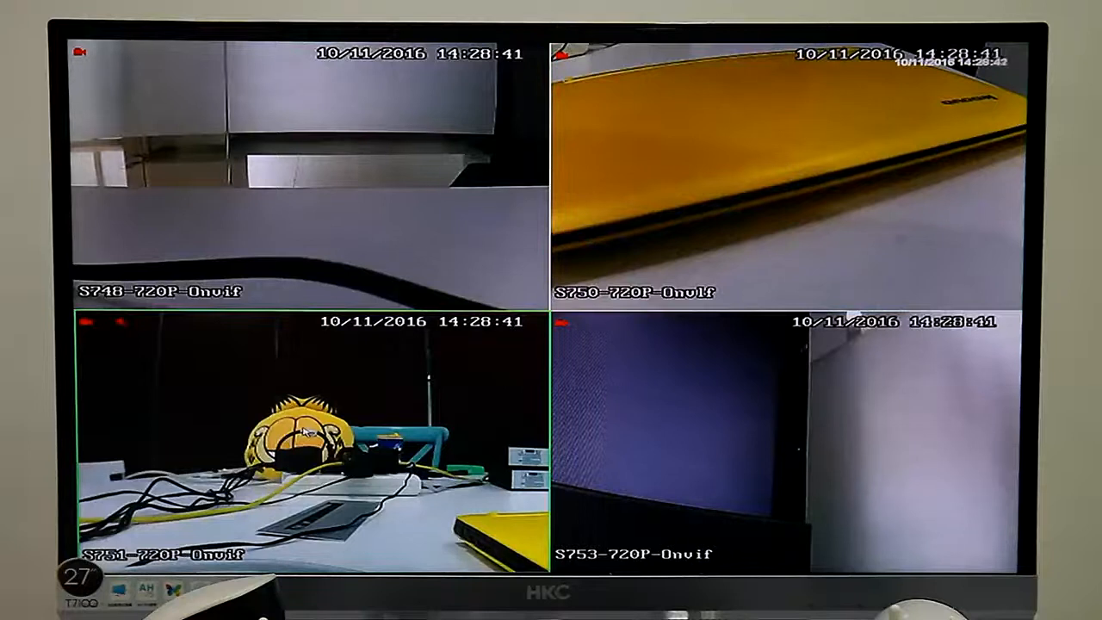
pyautogui.doubleClick(313, 444)
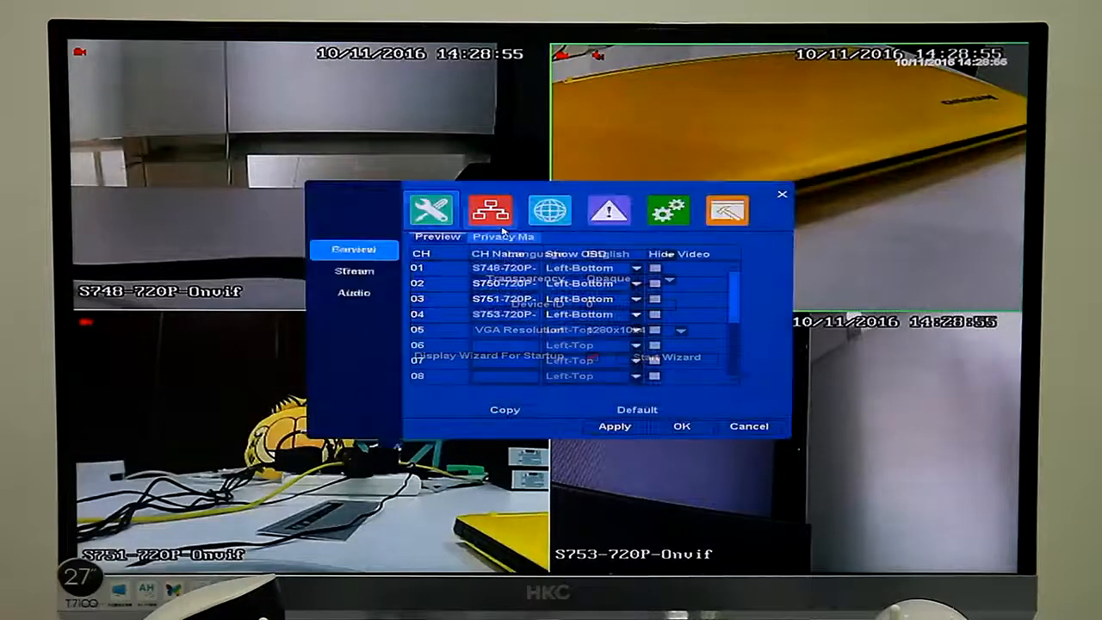
# Step: Check the channel audio settings, then confirm All Day recording for every channel in Record setup
pyautogui.click(355, 293)
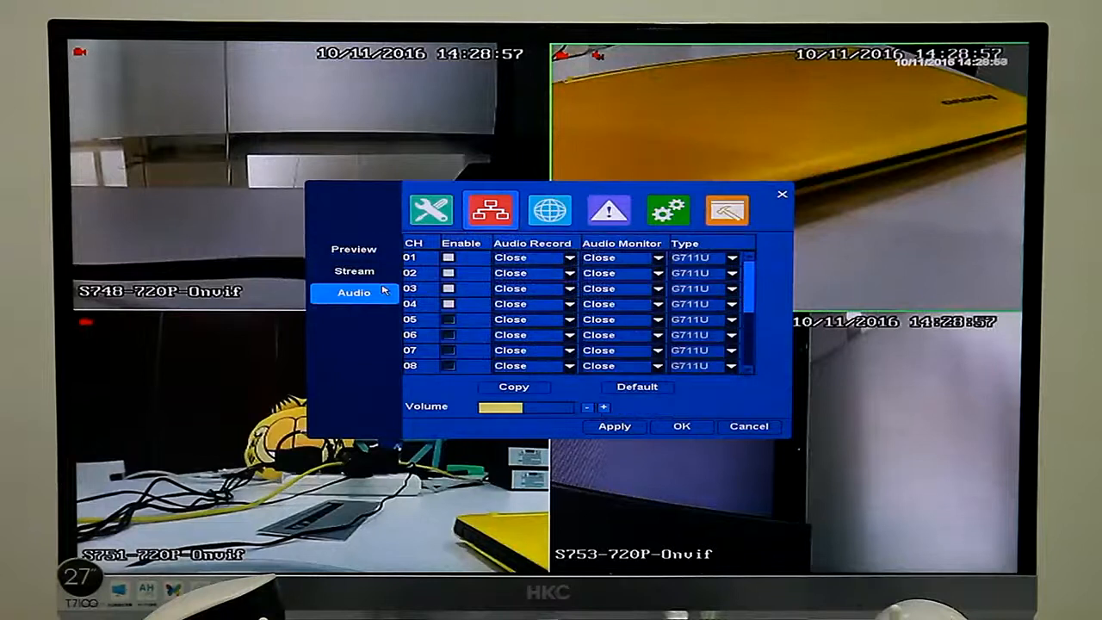
pyautogui.click(568, 272)
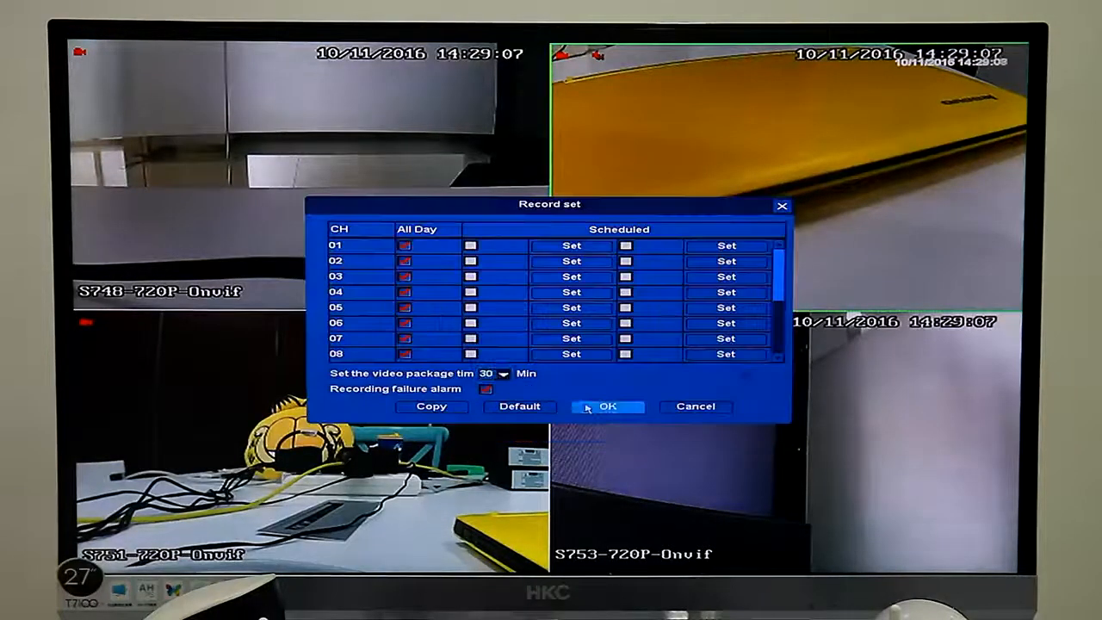
pyautogui.moveTo(396, 290)
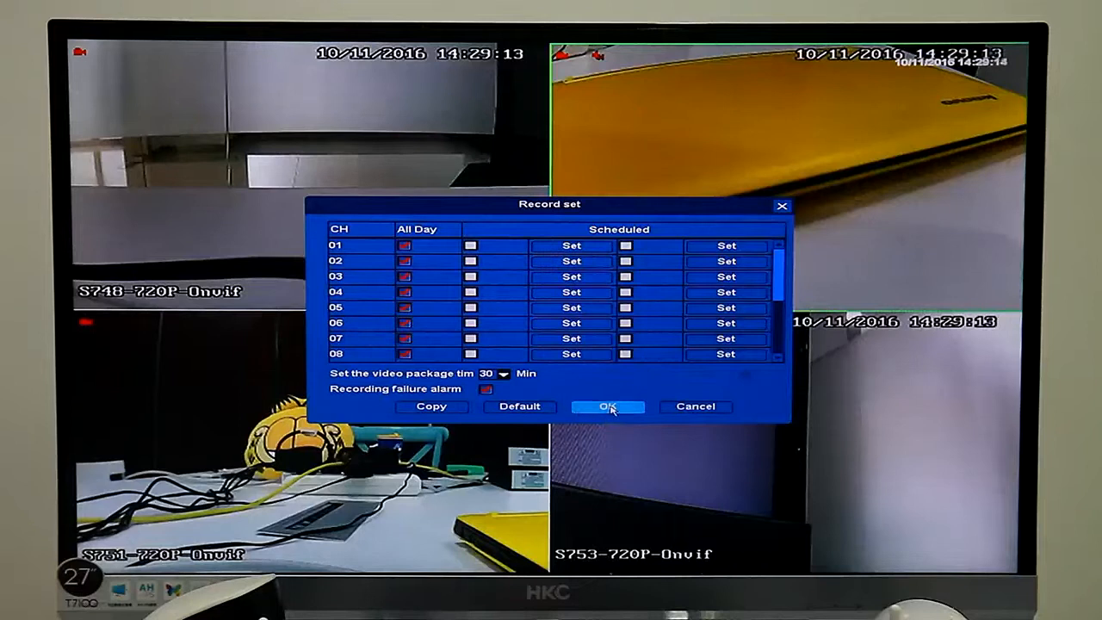
pyautogui.click(607, 406)
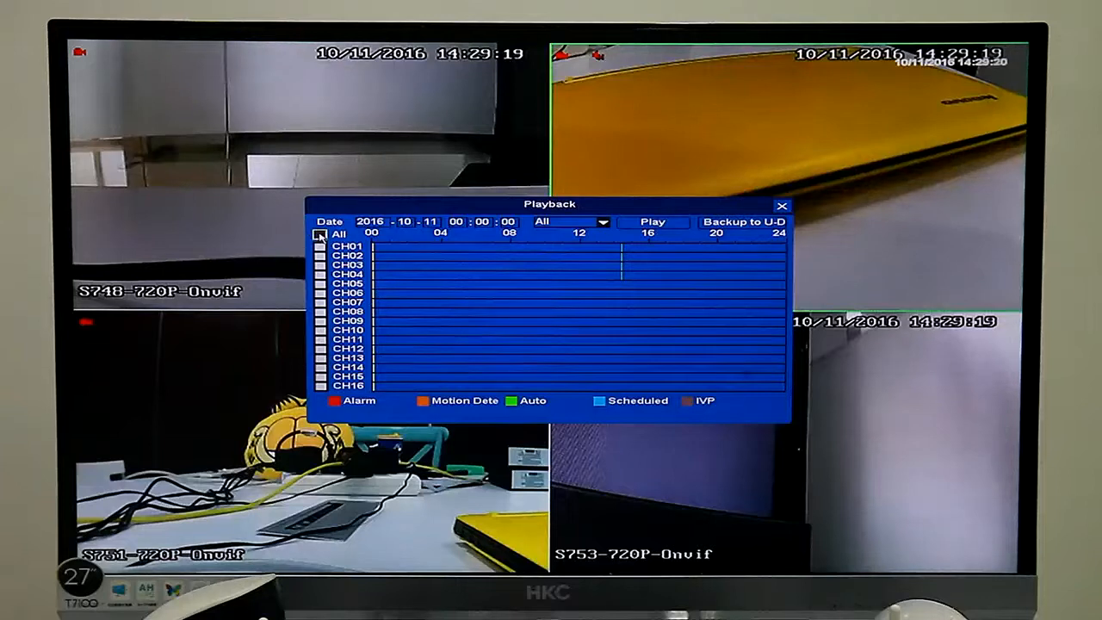
# Step: Search Auto recordings for 2016-10-11, pick about 14:08 on the timeline and start four-channel playback
pyautogui.click(602, 220)
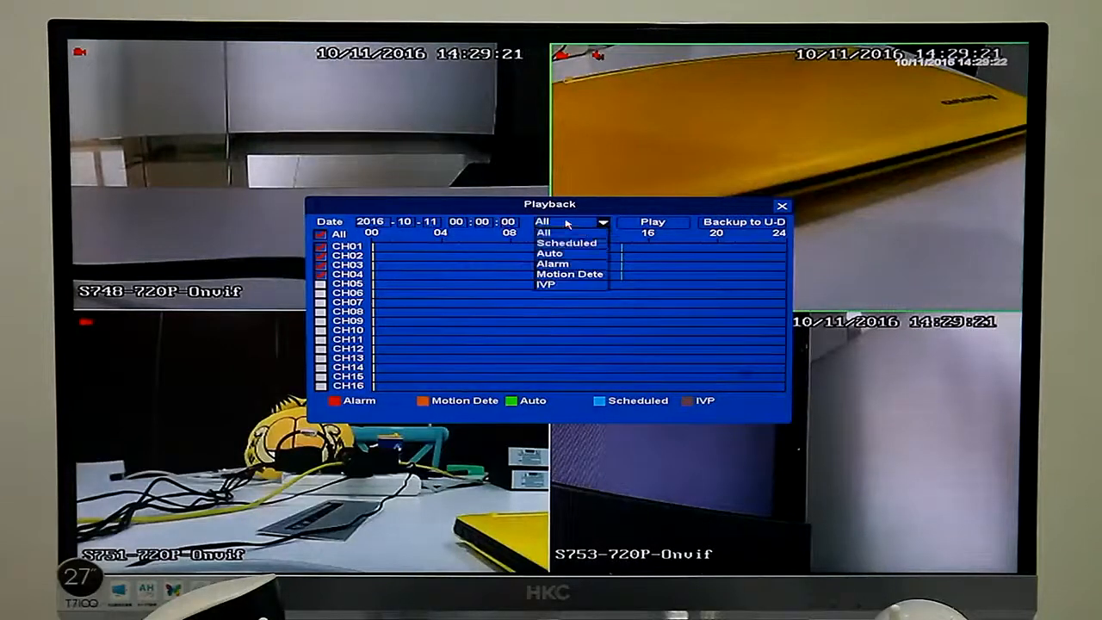
pyautogui.click(547, 253)
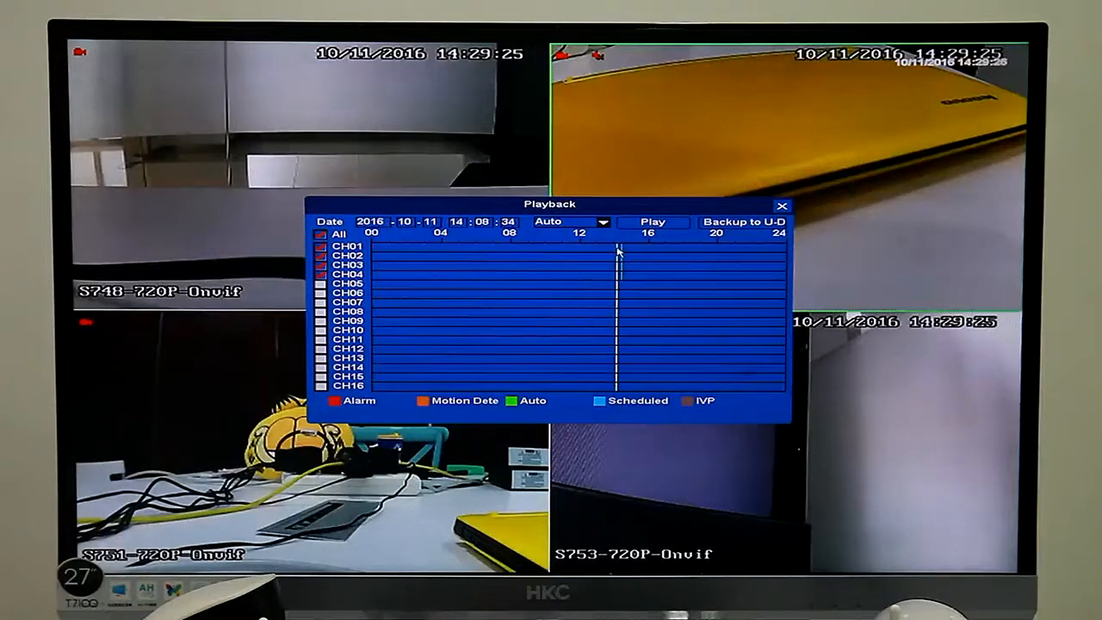
pyautogui.click(652, 221)
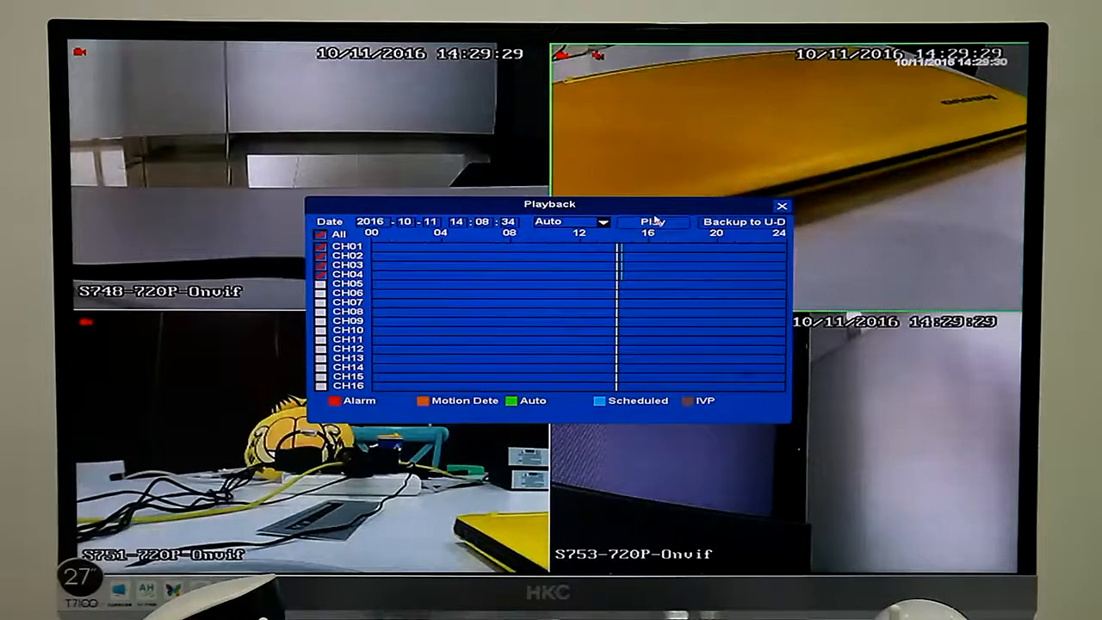
pyautogui.click(652, 220)
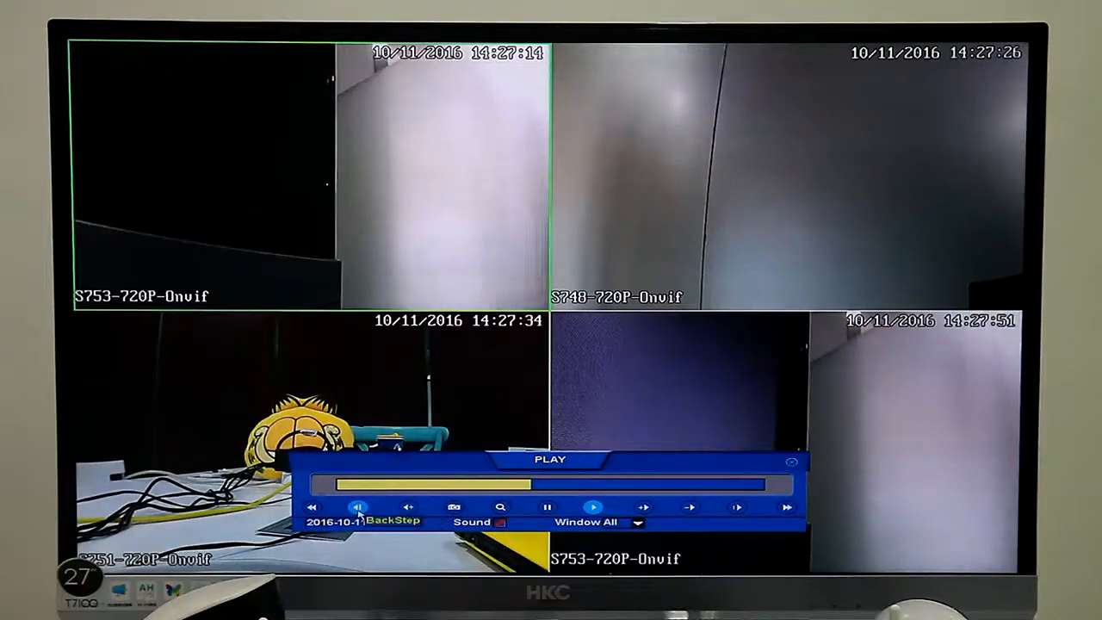
# Step: Step back a frame and rewind at increasing speed until the Playing Finished hint, then dismiss it
pyautogui.click(358, 506)
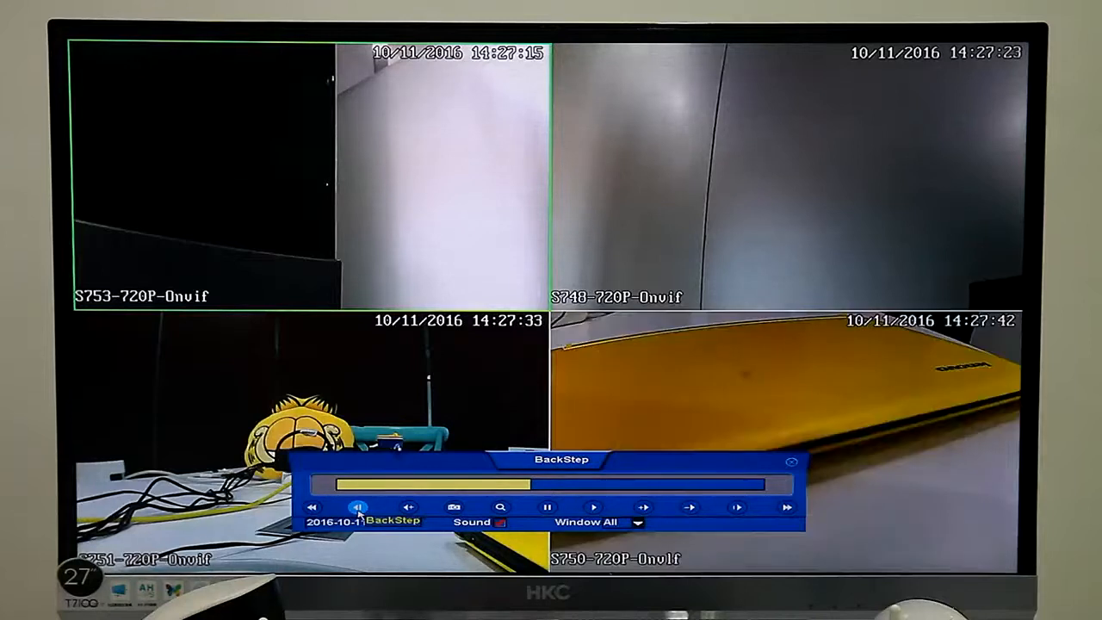
pyautogui.click(406, 506)
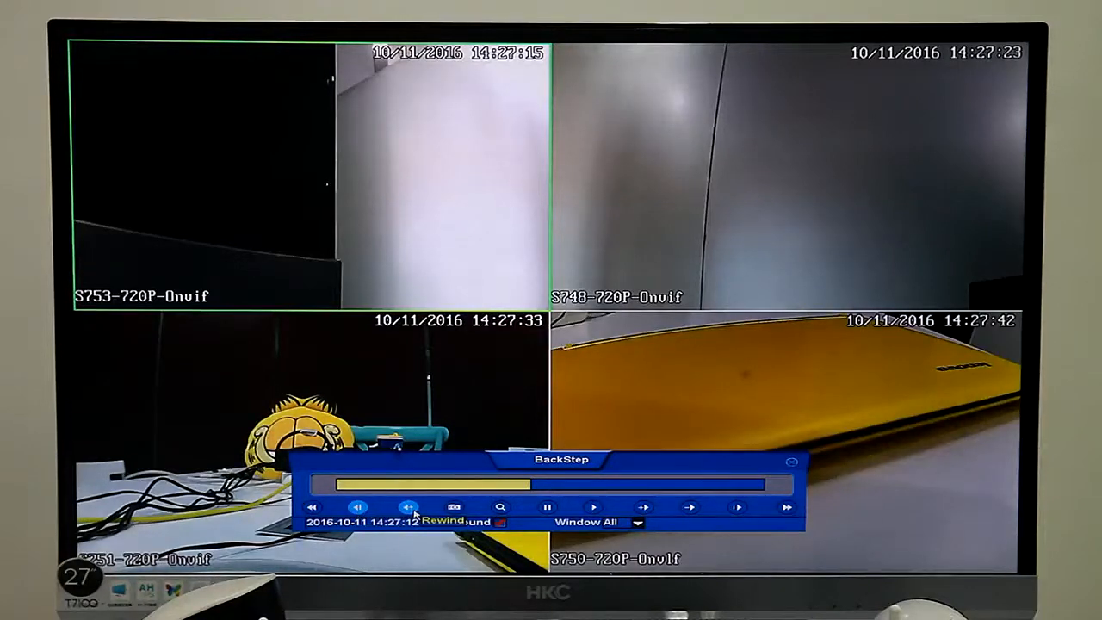
pyautogui.click(406, 506)
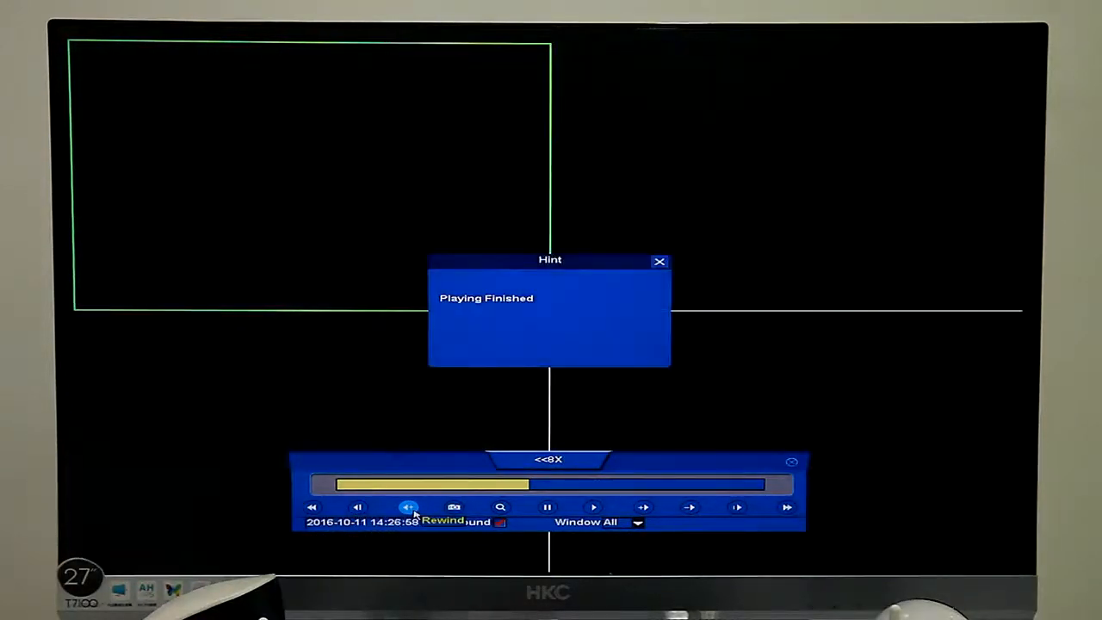
pyautogui.click(659, 262)
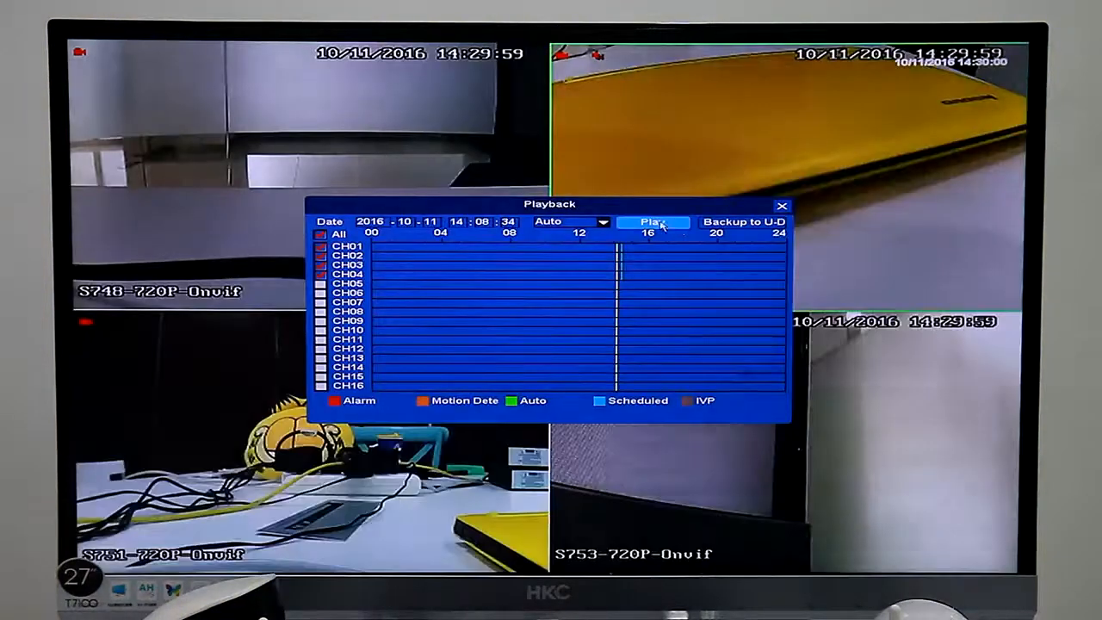
# Step: Replay the recordings, pause, and dismiss the final Playing Finished notice to return to the search timeline
pyautogui.click(650, 222)
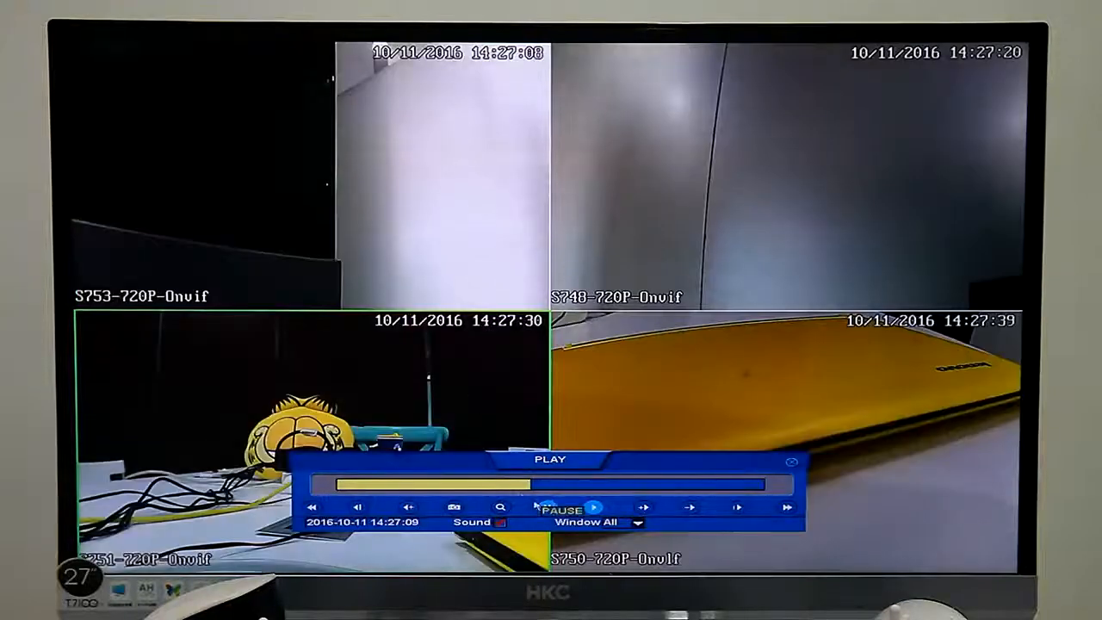
pyautogui.click(592, 506)
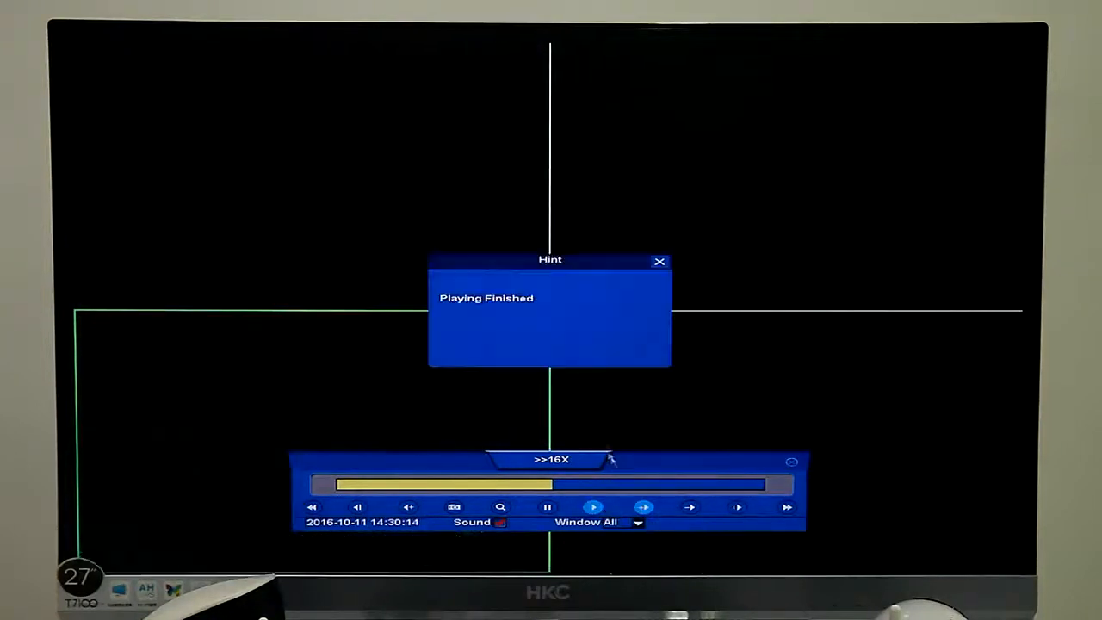
pyautogui.moveTo(661, 262)
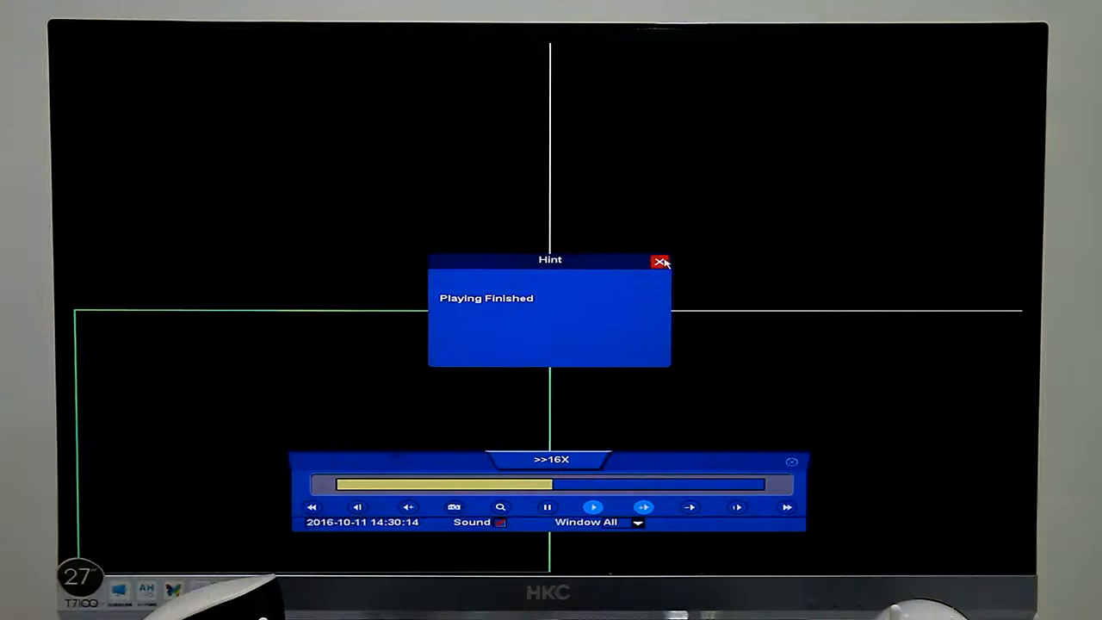
pyautogui.click(661, 262)
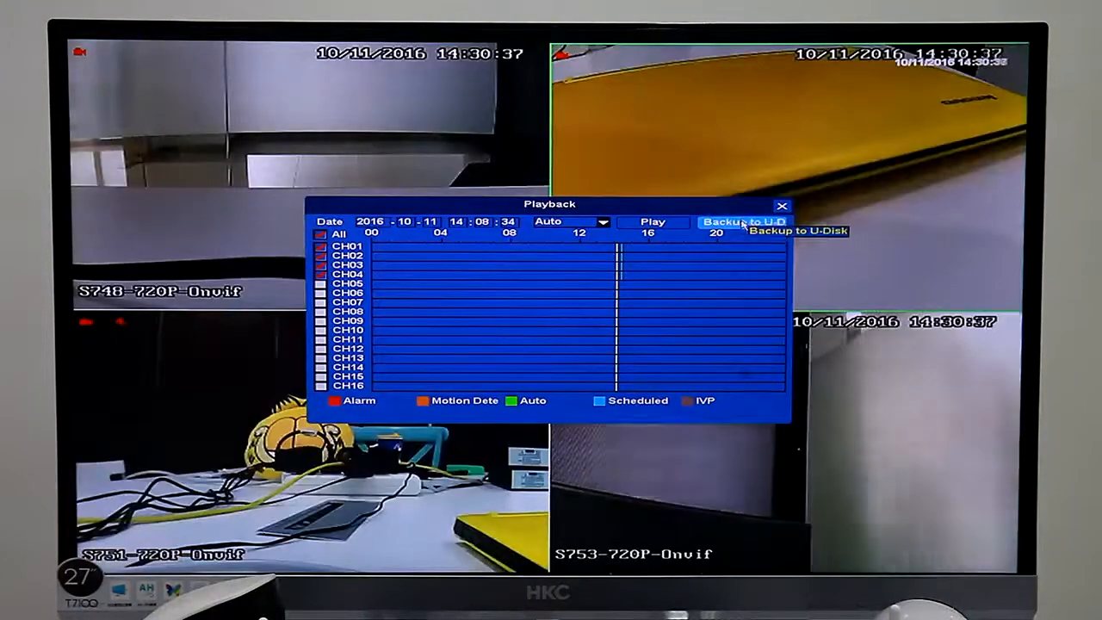
# Step: Back up the recordings to the U-disk, acknowledging the missing-disk warning and the success hint
pyautogui.click(742, 220)
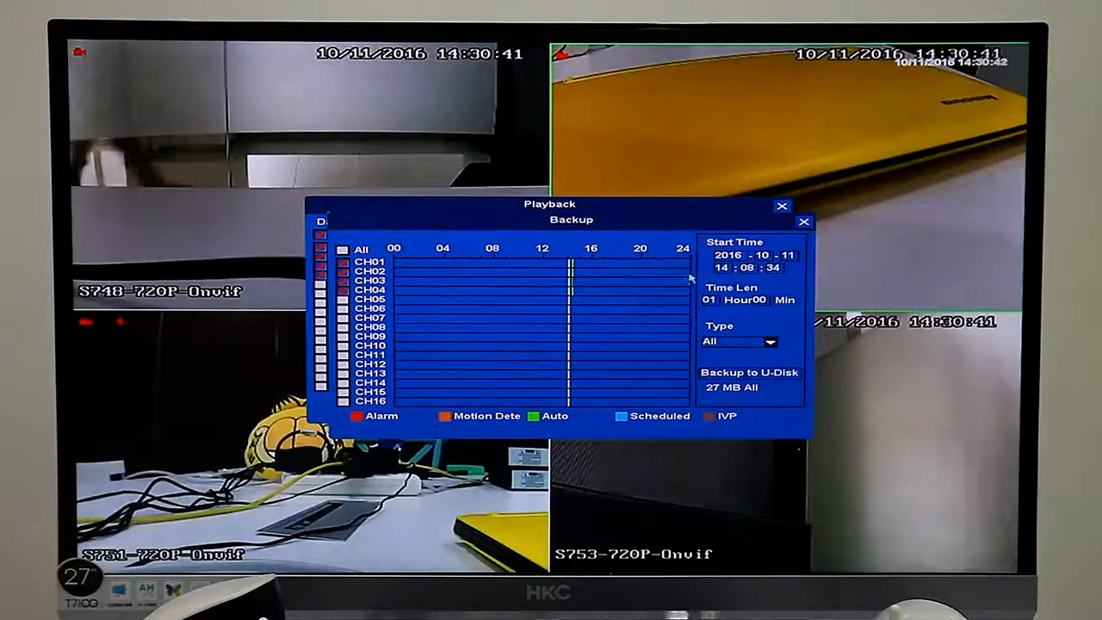
pyautogui.click(749, 372)
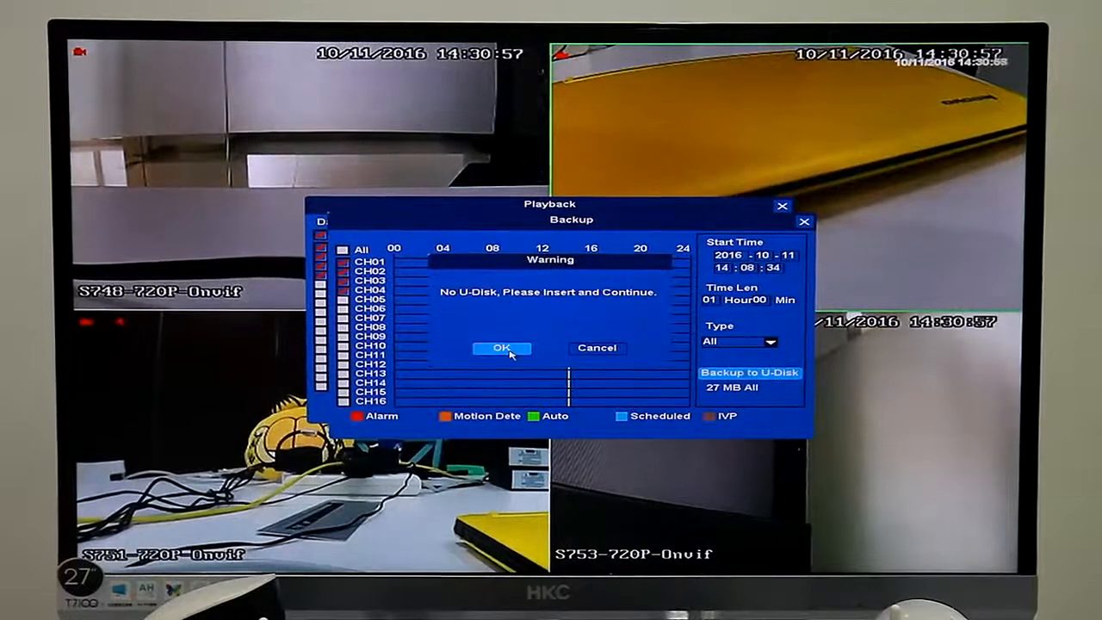
pyautogui.click(502, 348)
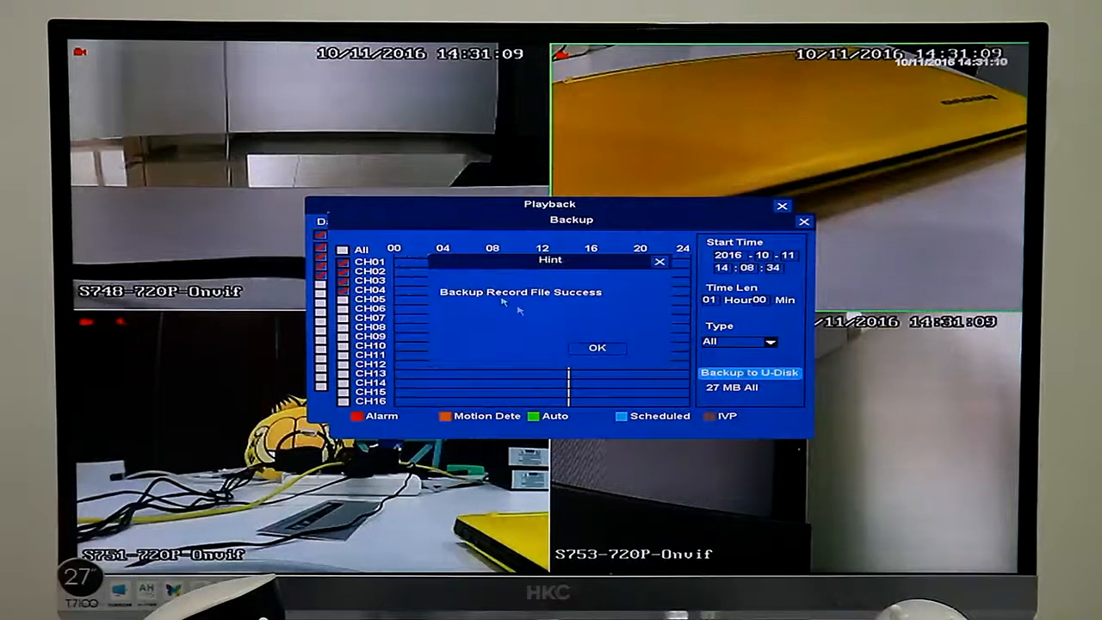
pyautogui.click(595, 348)
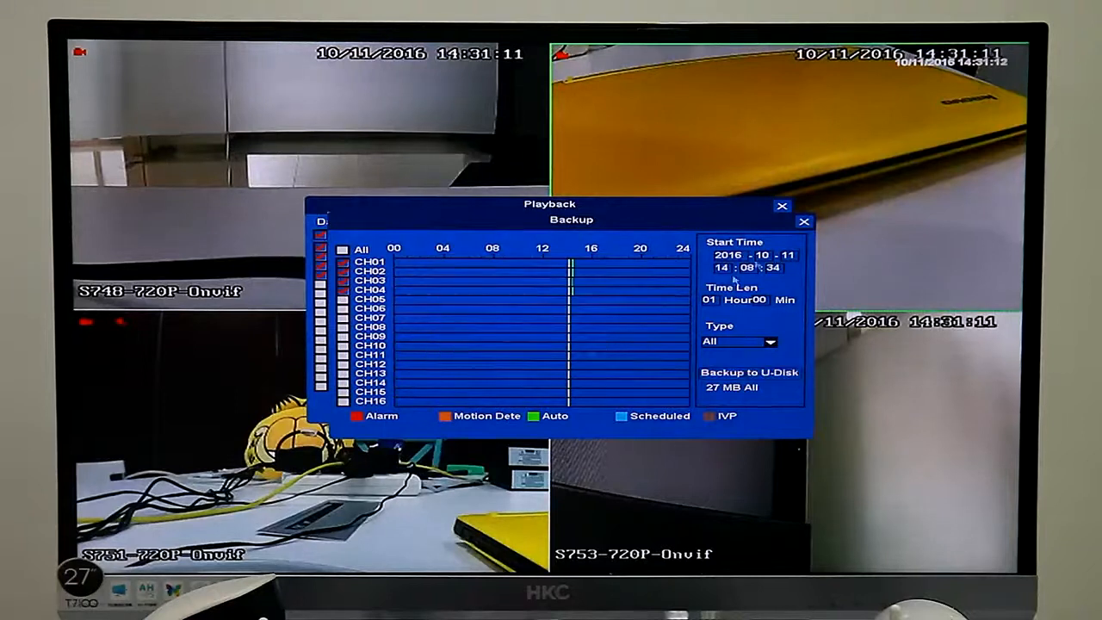
# Step: Close the Backup and Playback windows to return to the four-camera live view
pyautogui.click(803, 220)
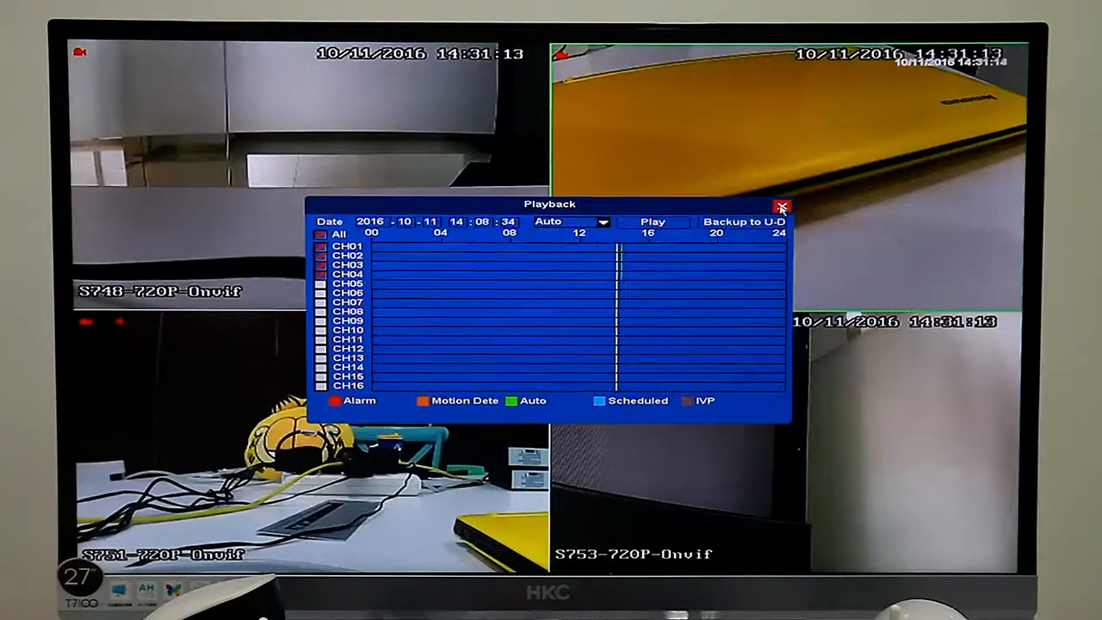
pyautogui.click(782, 206)
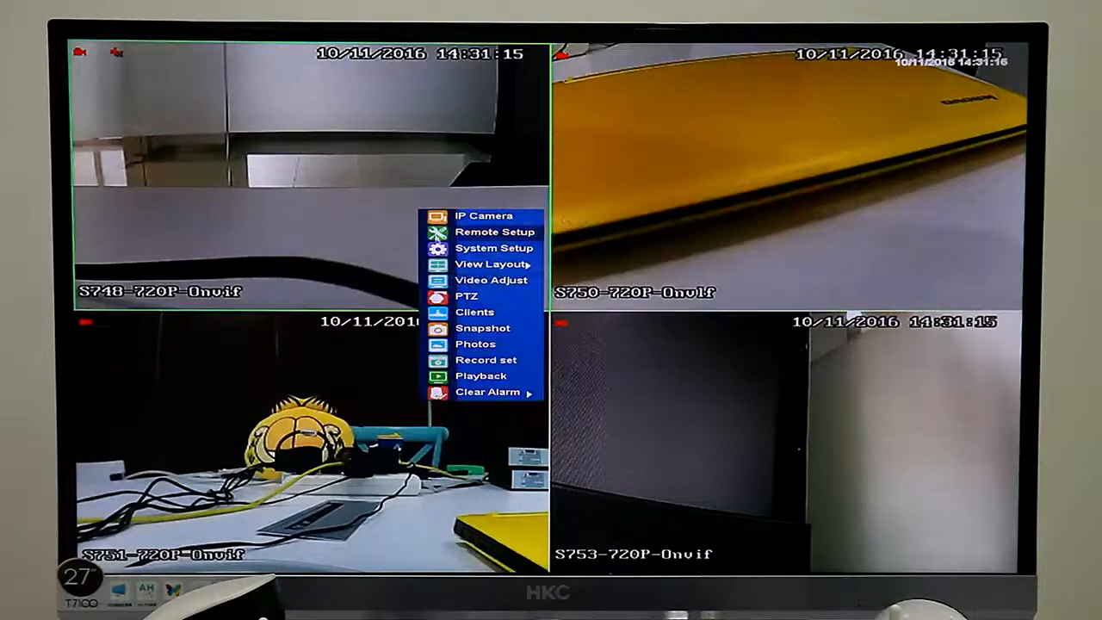
# Step: Turn off All Day recording in Record set and bring up the channel 01 schedule
pyautogui.click(485, 360)
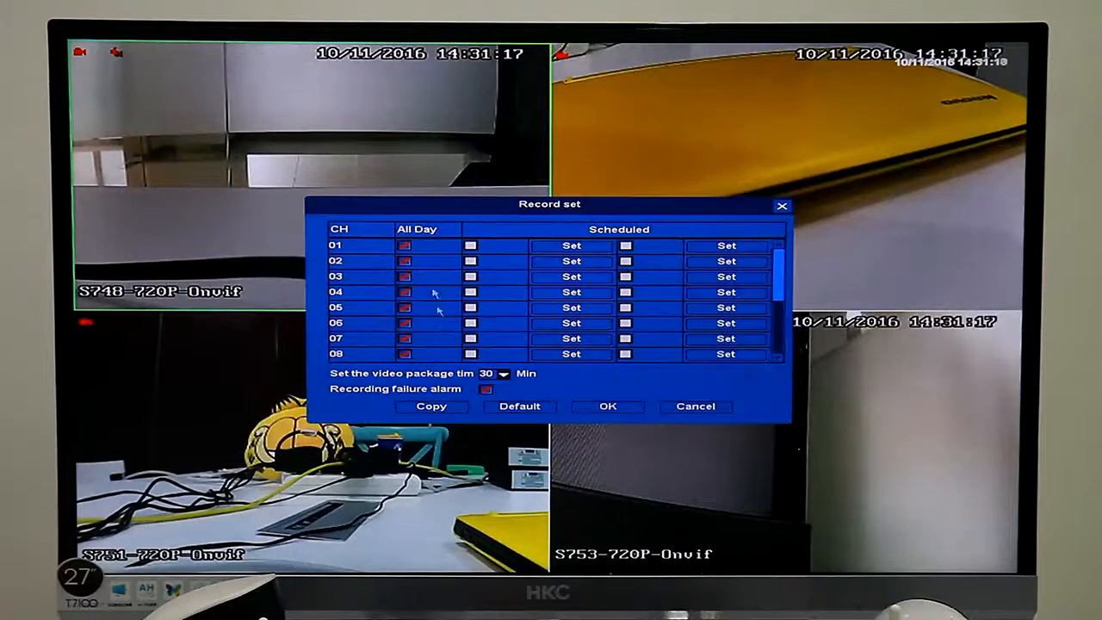
pyautogui.click(403, 244)
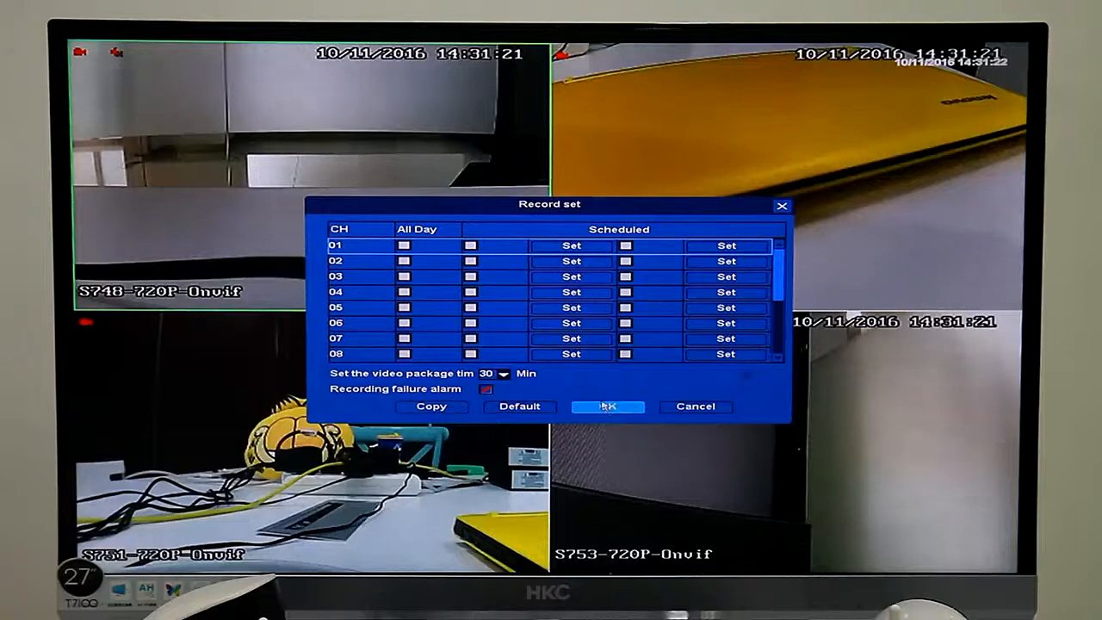
pyautogui.click(606, 406)
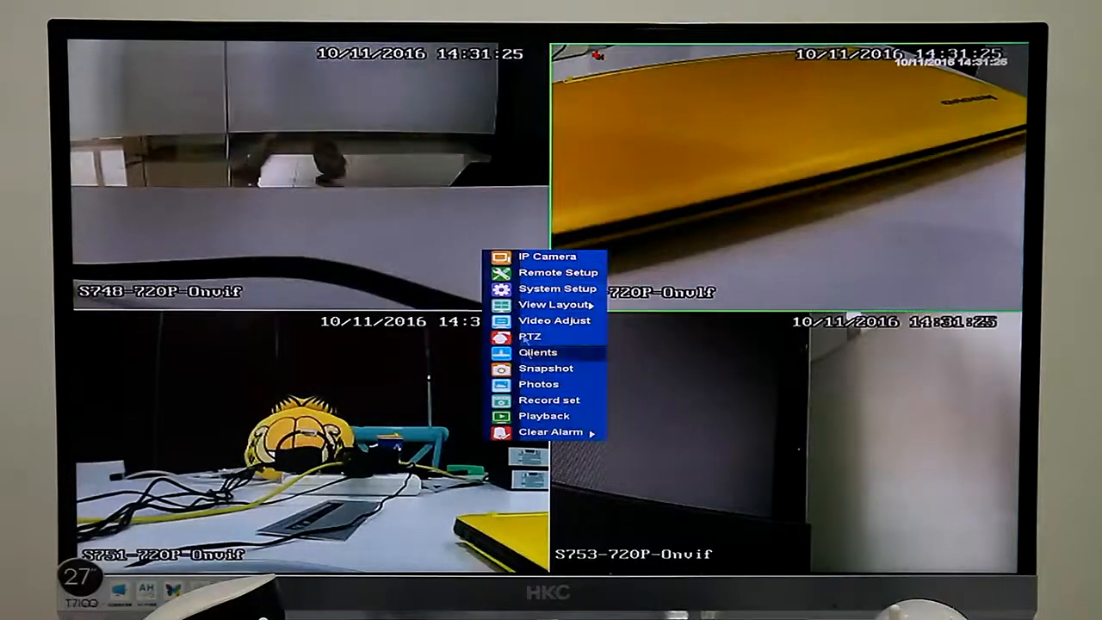
pyautogui.click(549, 399)
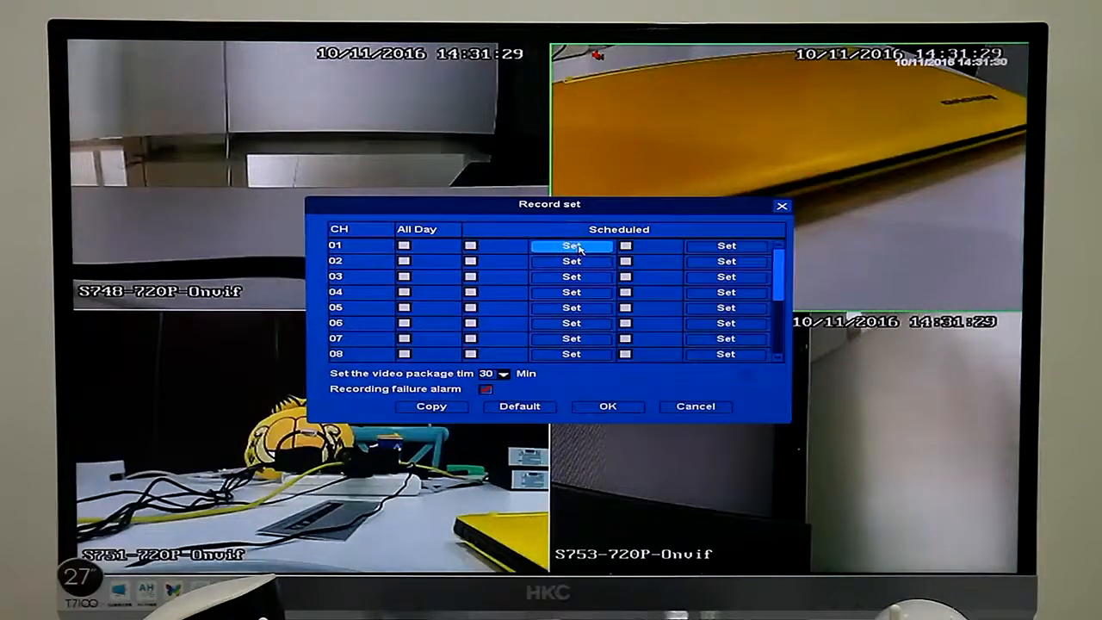
pyautogui.click(572, 244)
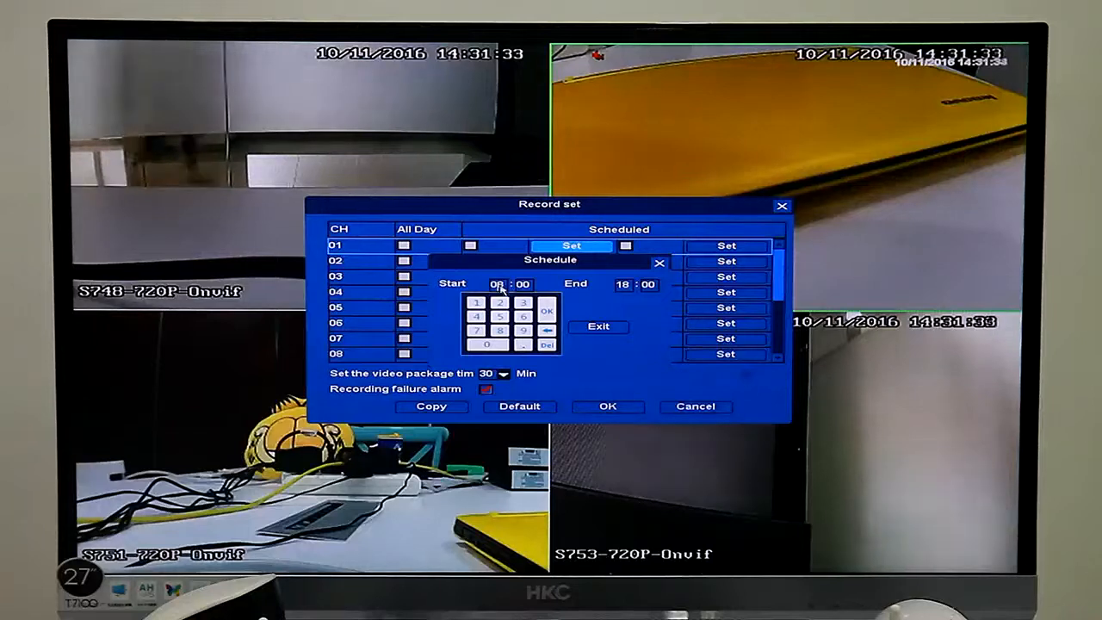
# Step: Set the channel 01 schedule to start 14:32 and end 16:00
pyautogui.click(547, 344)
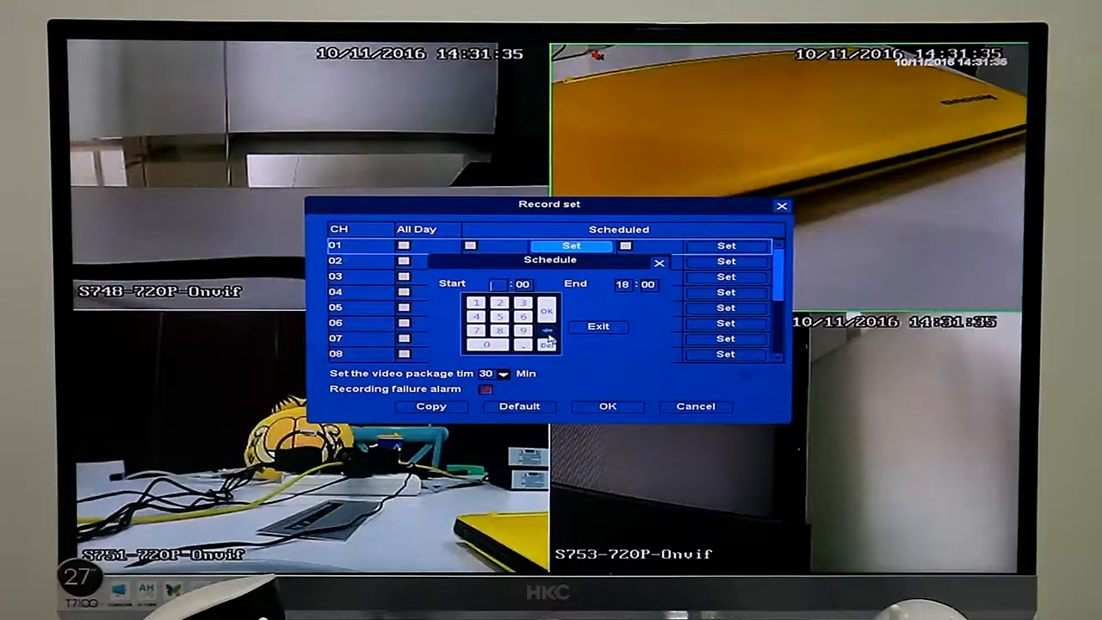
pyautogui.click(520, 315)
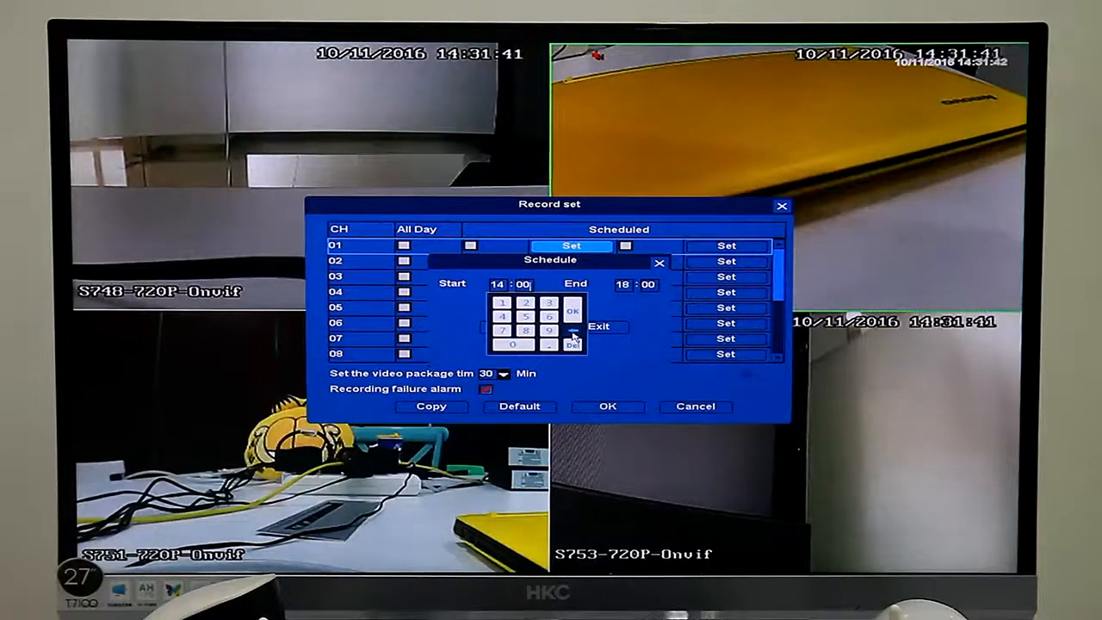
pyautogui.click(549, 303)
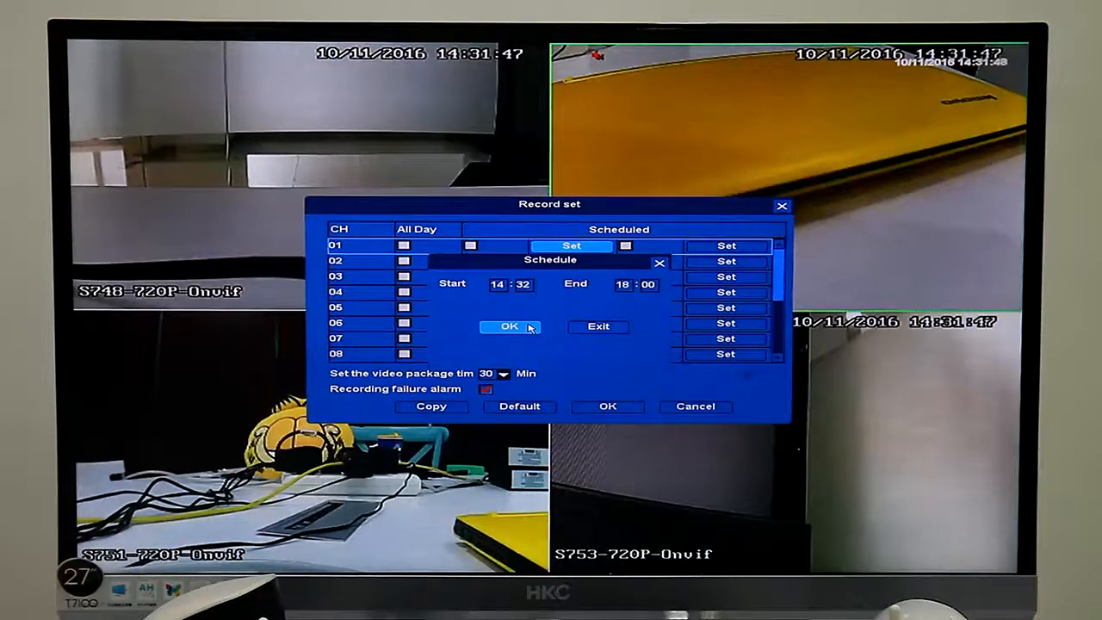
pyautogui.click(508, 327)
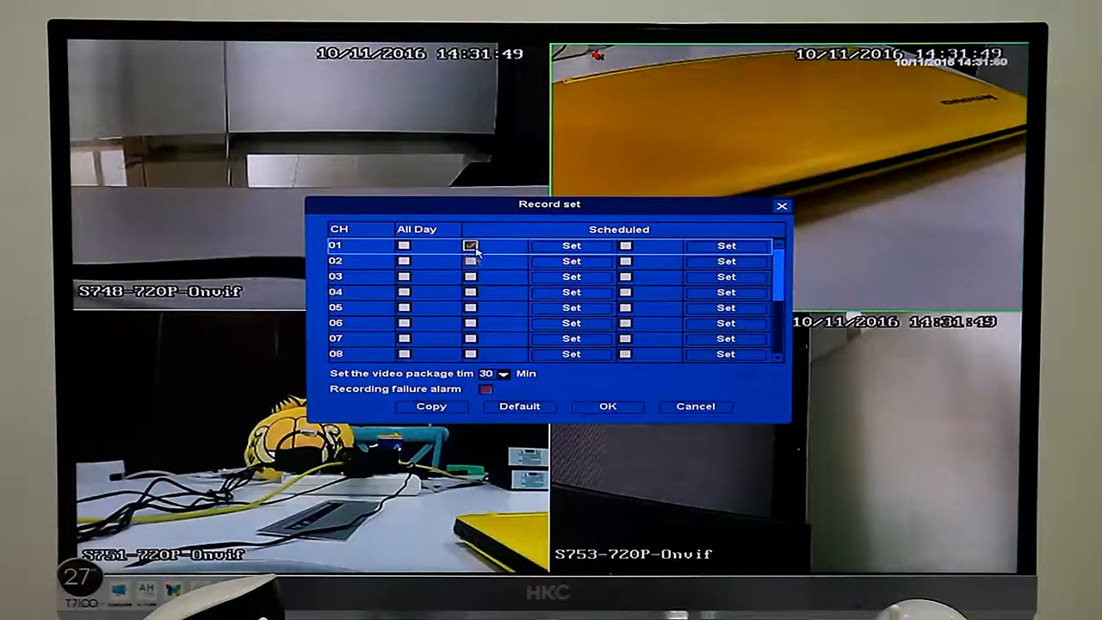
# Step: Enable Scheduled recording for channel 01, confirm, and verify the schedule
pyautogui.click(519, 406)
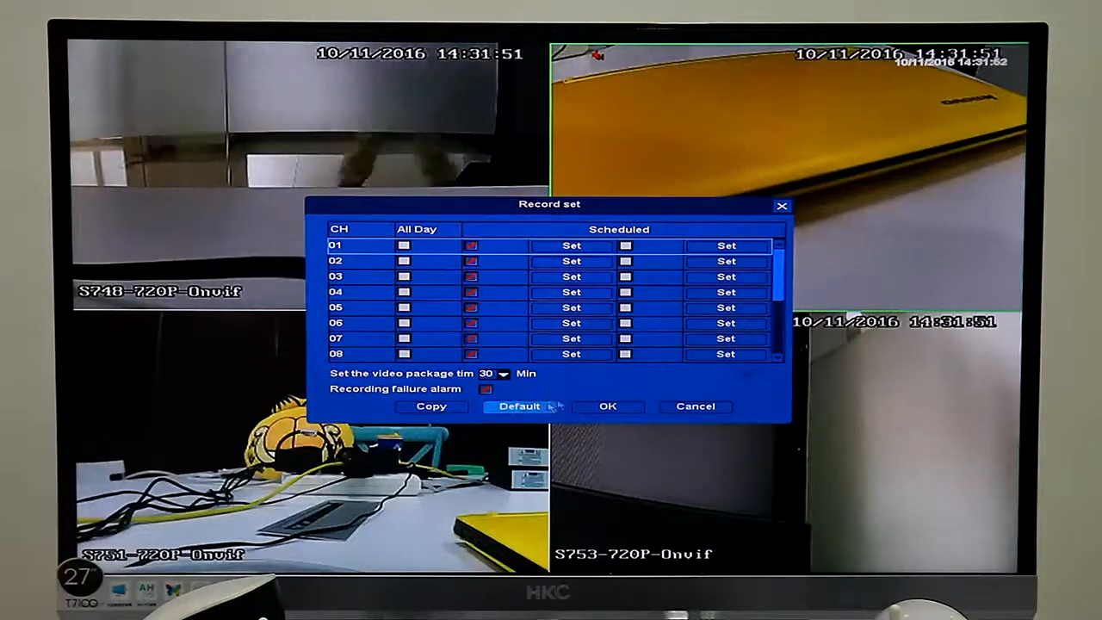
pyautogui.click(695, 406)
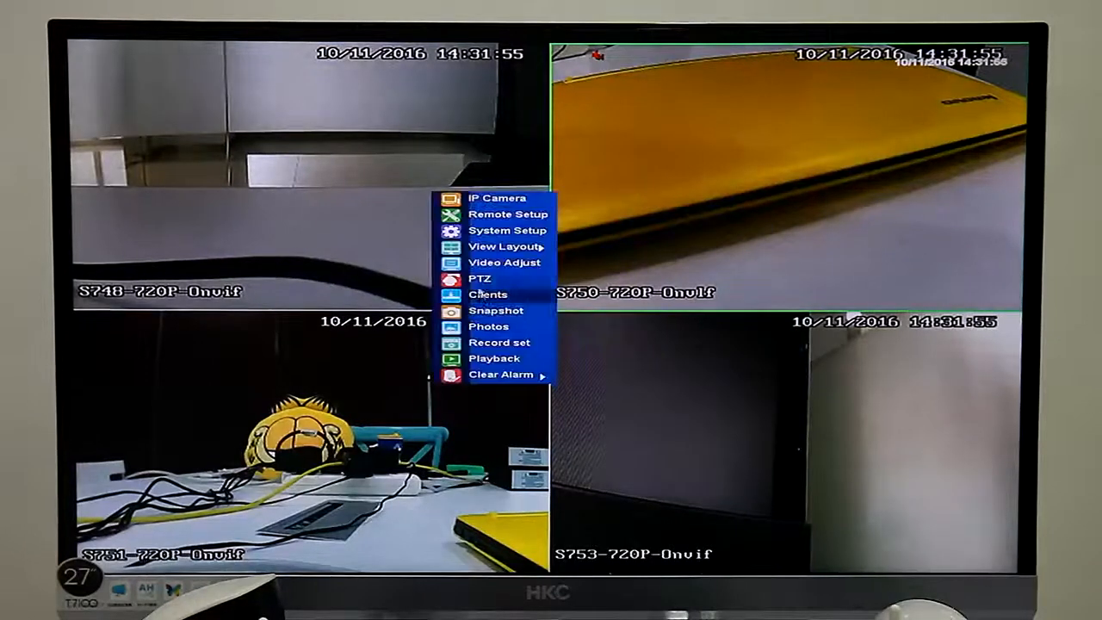
pyautogui.click(493, 340)
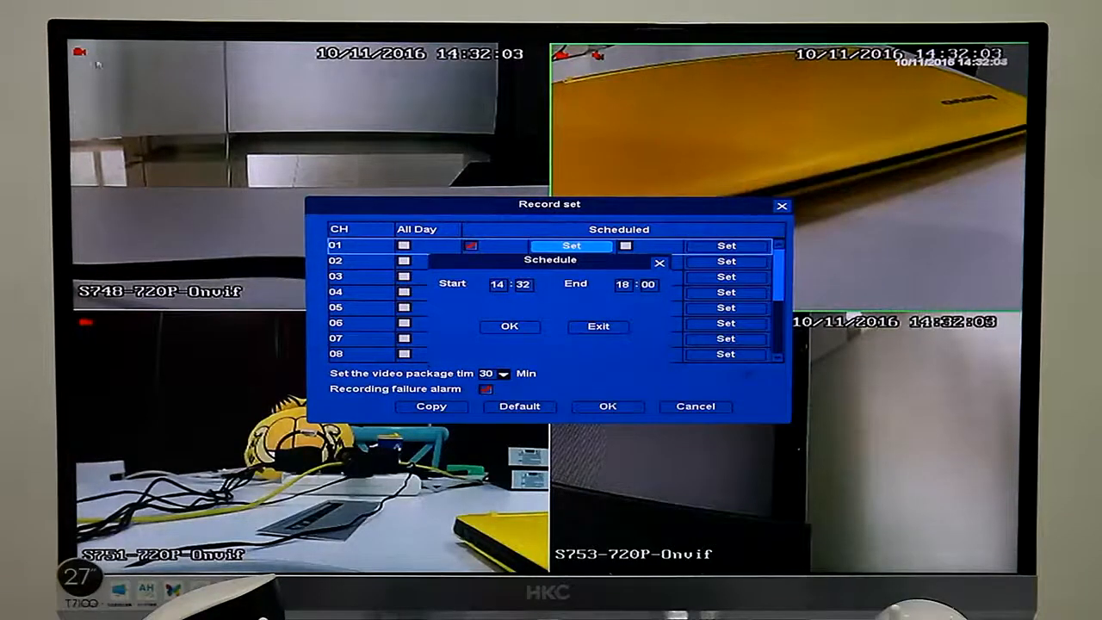
pyautogui.click(510, 327)
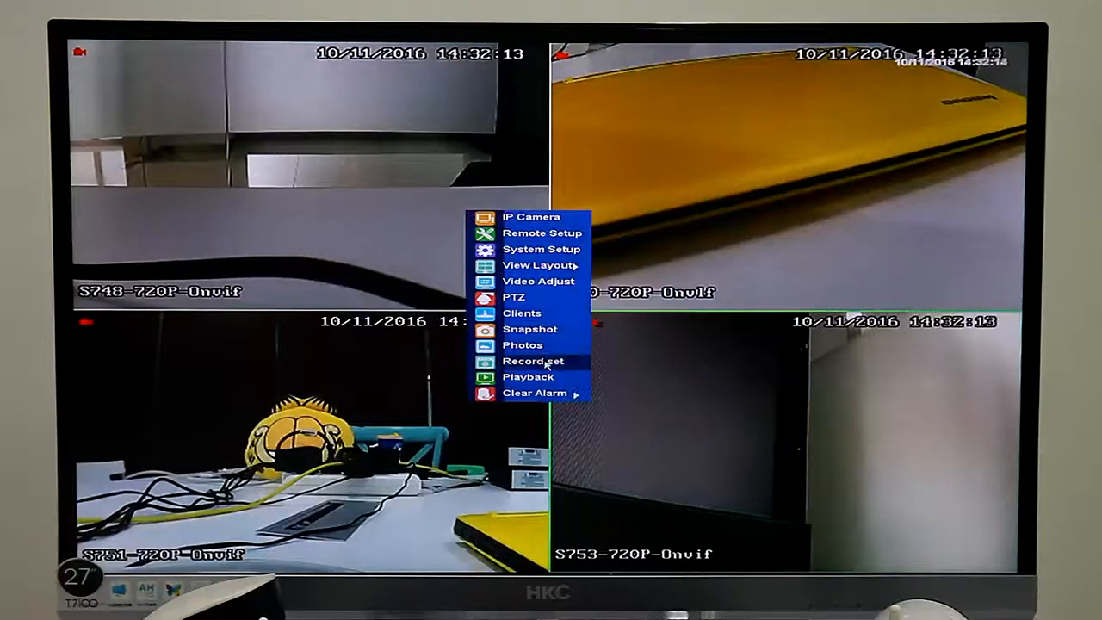
# Step: Search playback filtered to Scheduled recordings and start playing them
pyautogui.click(527, 377)
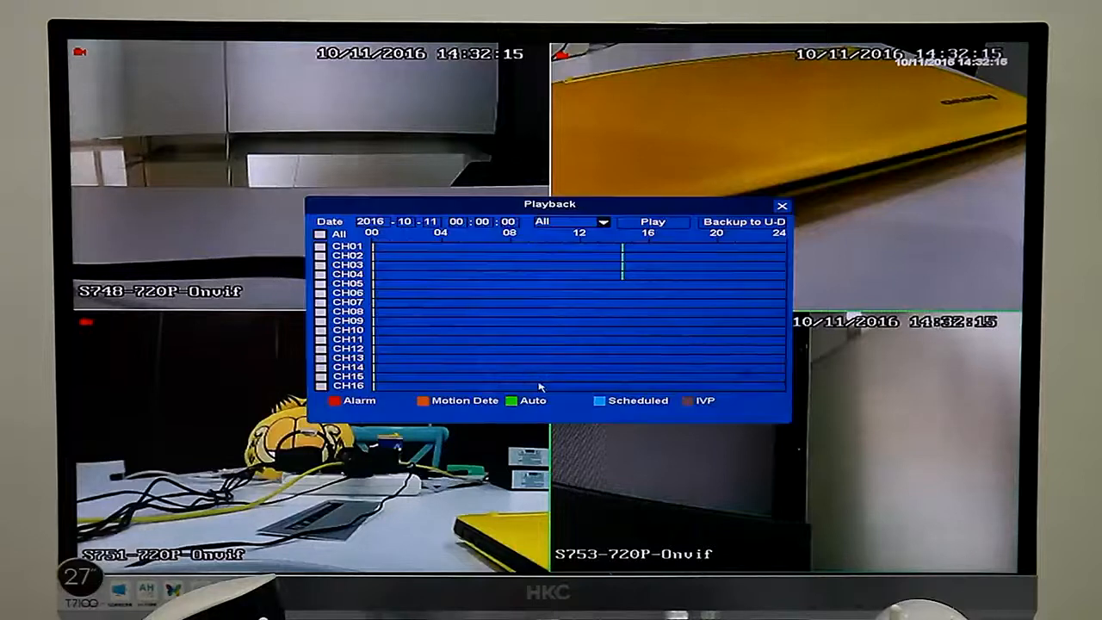
pyautogui.click(320, 234)
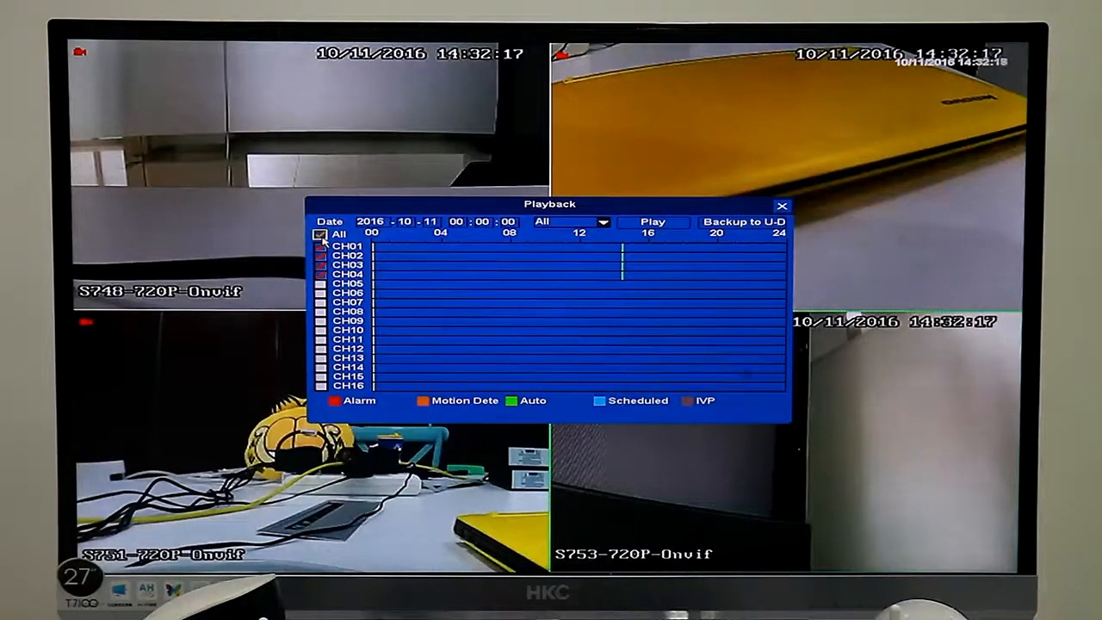
pyautogui.click(602, 220)
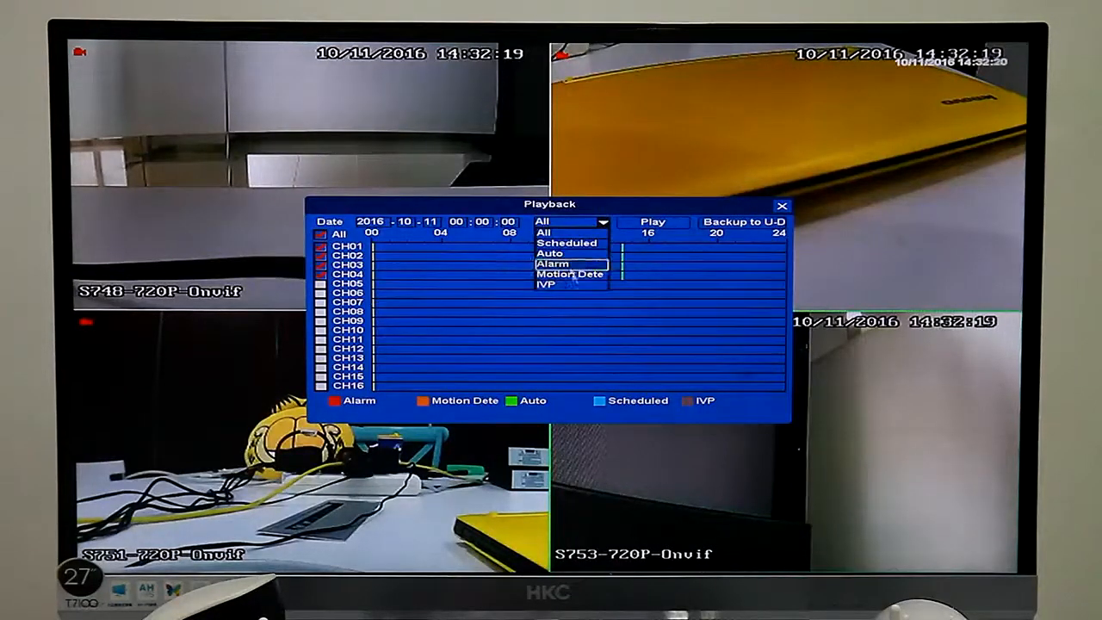
pyautogui.click(568, 243)
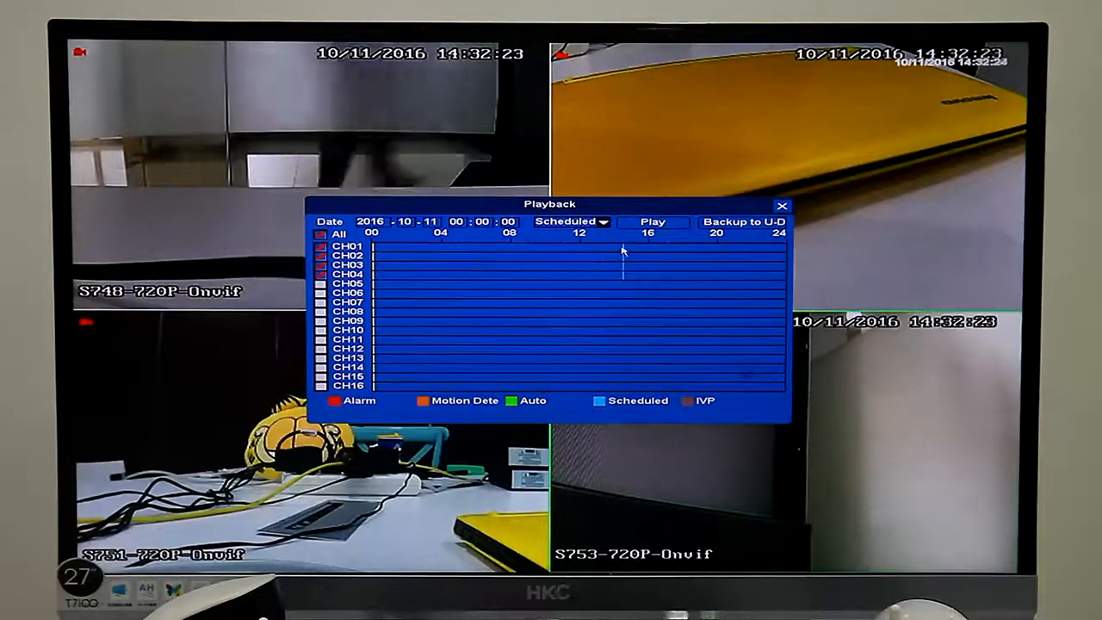
pyautogui.click(651, 220)
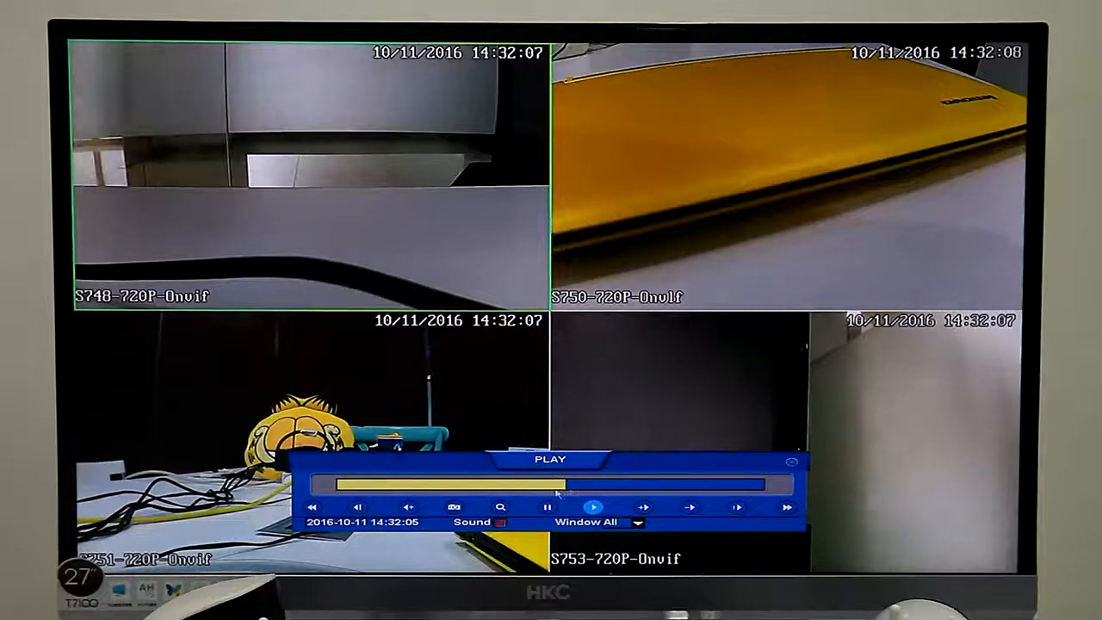
# Step: Fast-forward playback up to 16X and dismiss the 'Playing Finished' notice
pyautogui.click(643, 506)
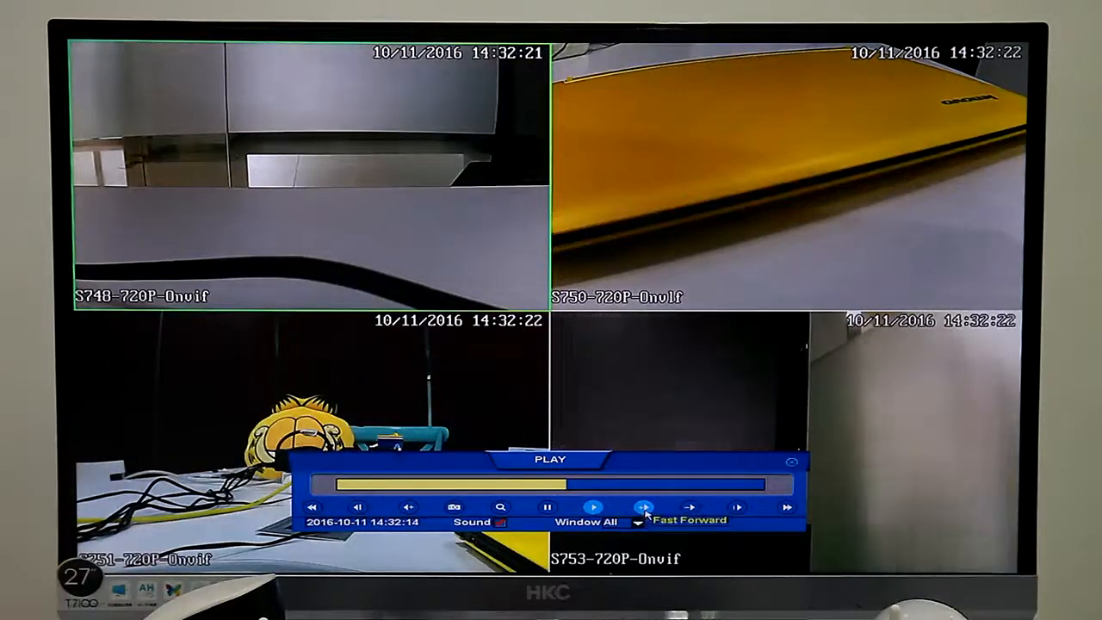
pyautogui.click(642, 506)
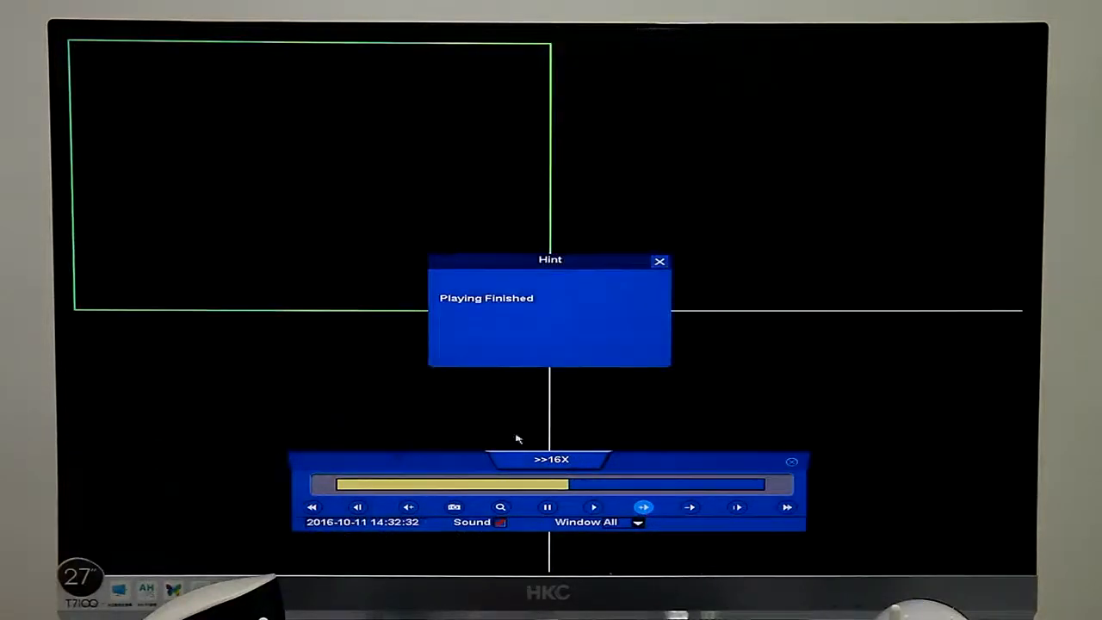
pyautogui.click(659, 262)
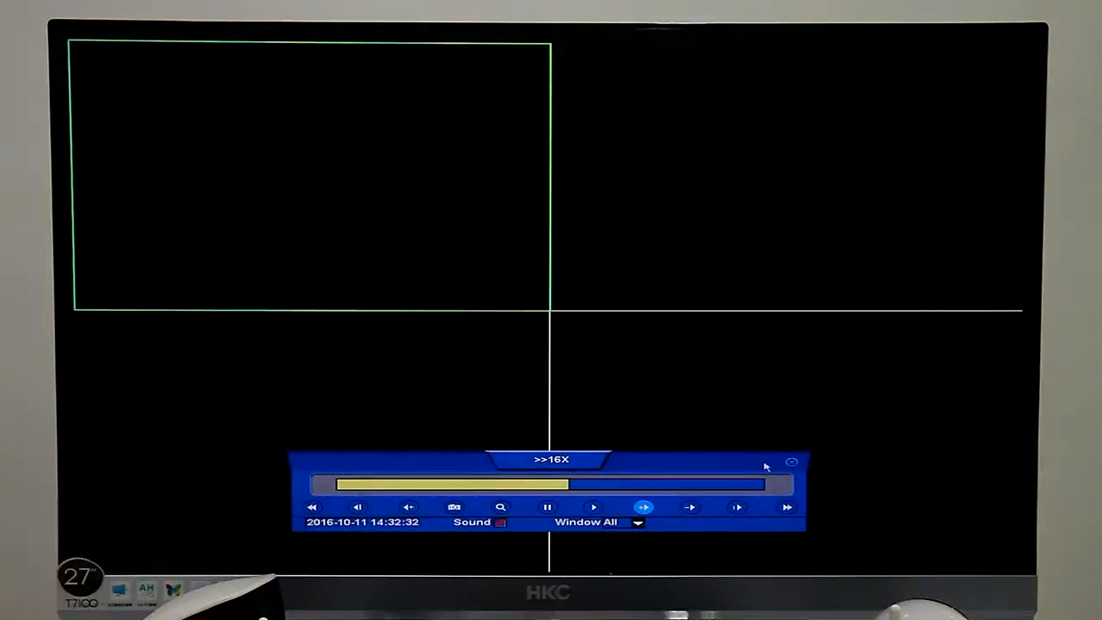